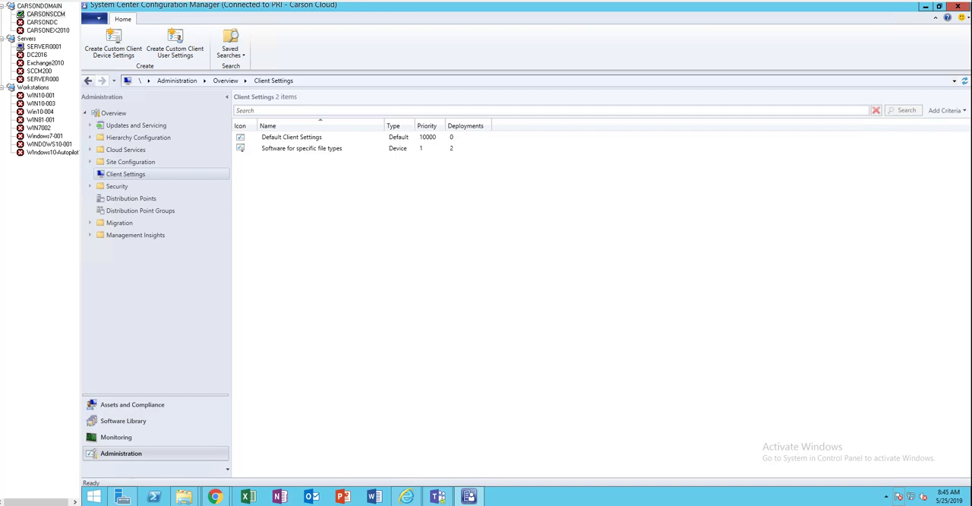
mouse_move(435, 344)
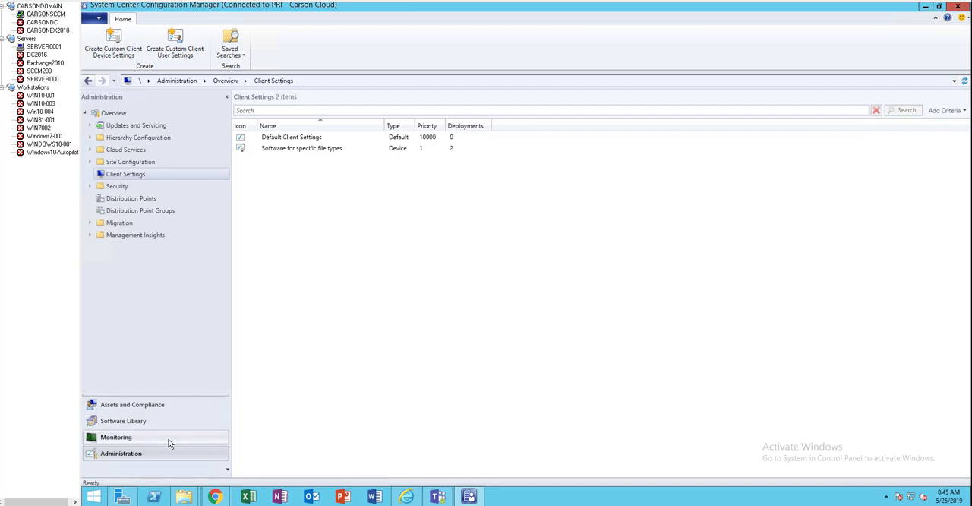
mouse_move(121, 453)
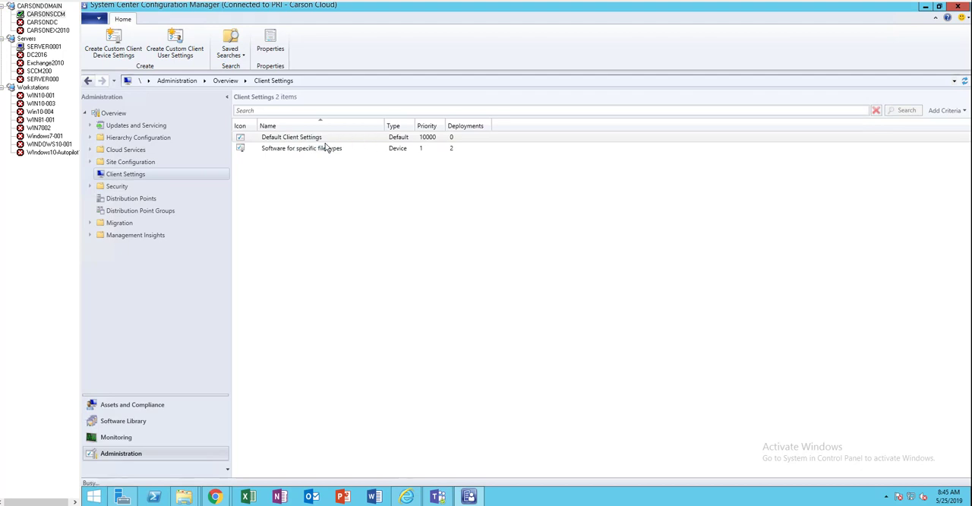
- View the Remote Tools page of Default Client Settings, then go to Assets and Compliance
double_click(291, 136)
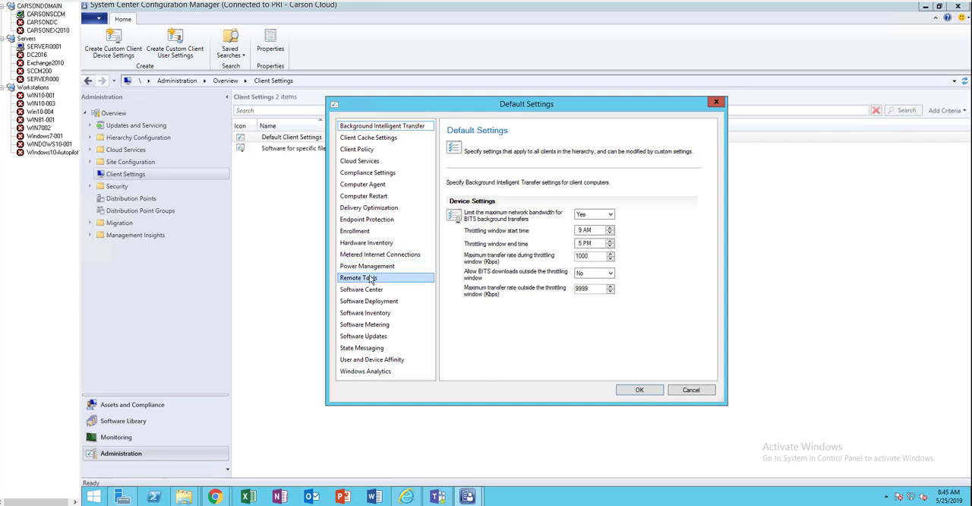
click(358, 278)
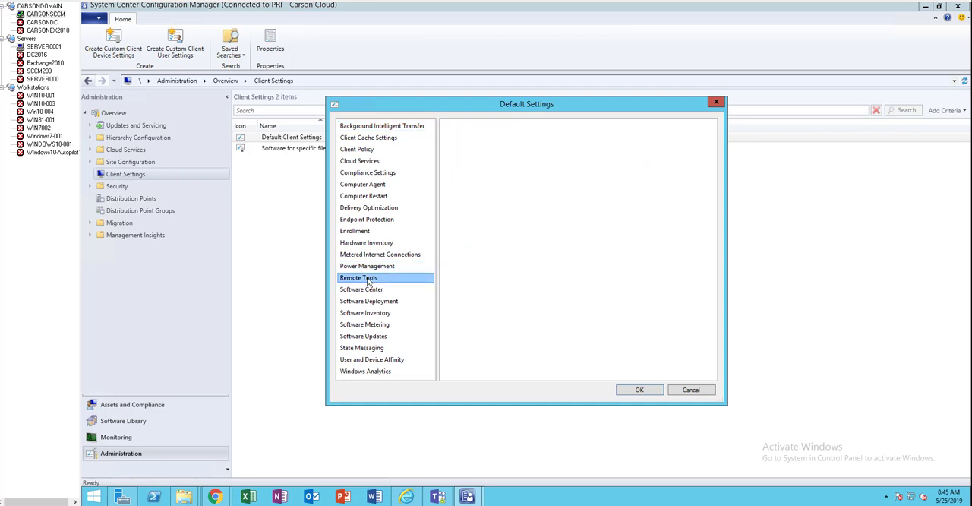
click(357, 277)
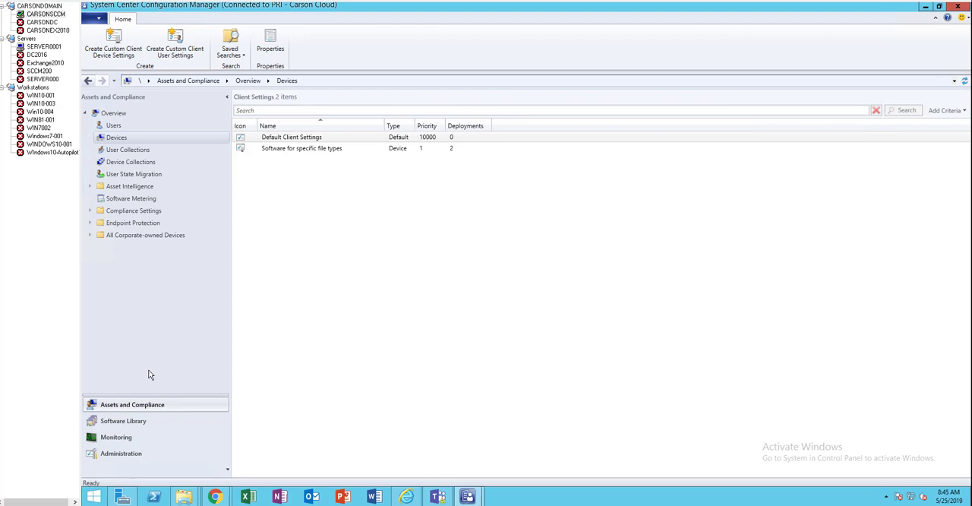
- Load the Devices list of 15 items and select WINDOWS10-001 to see its summary
click(116, 138)
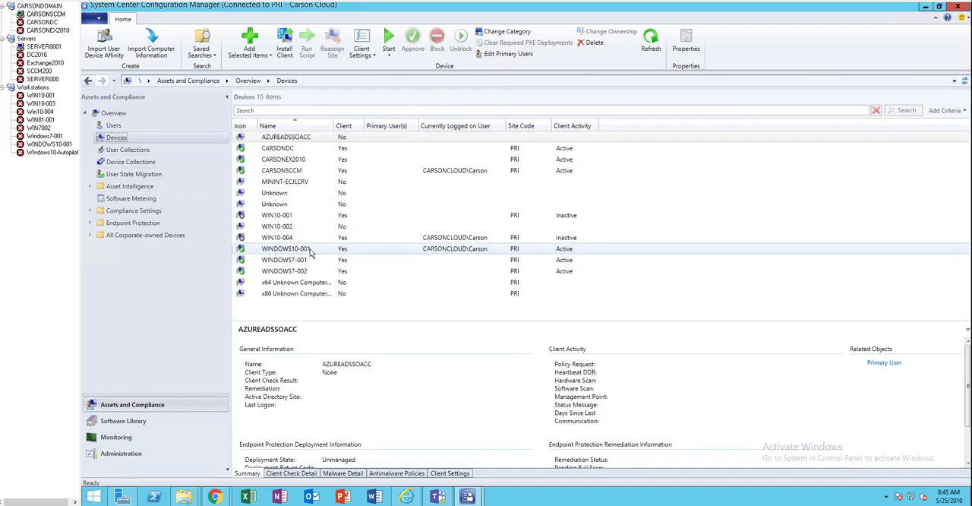
click(285, 249)
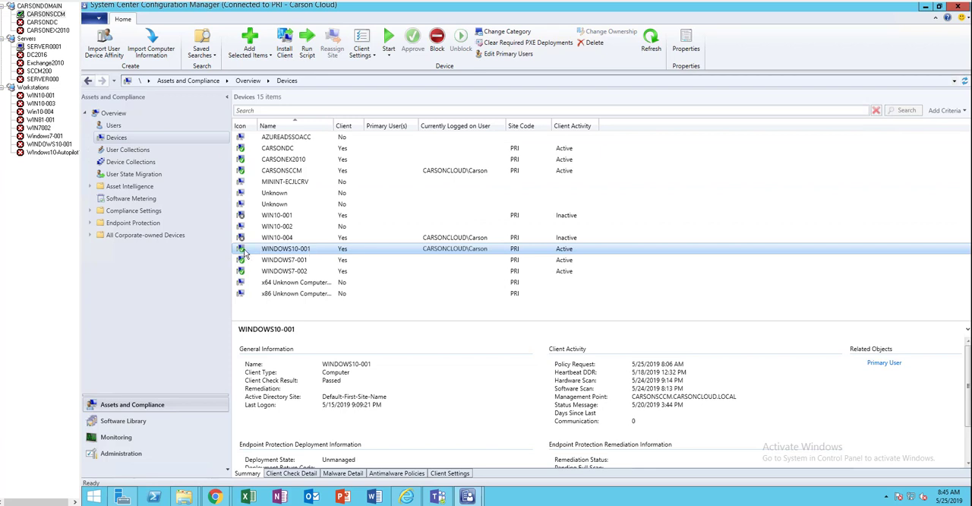
mouse_move(310, 251)
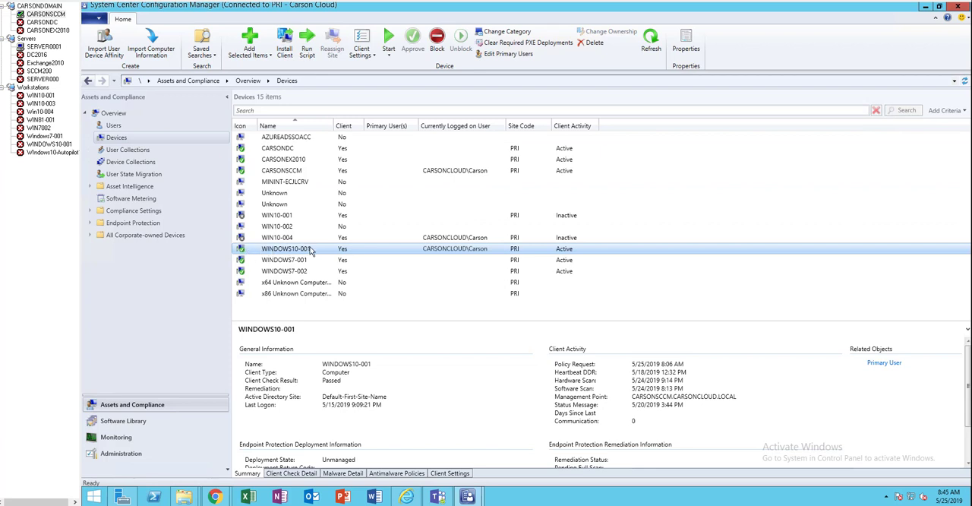
- Start Remote Control on WINDOWS10-001 from its context menu, which fails to connect
right_click(287, 248)
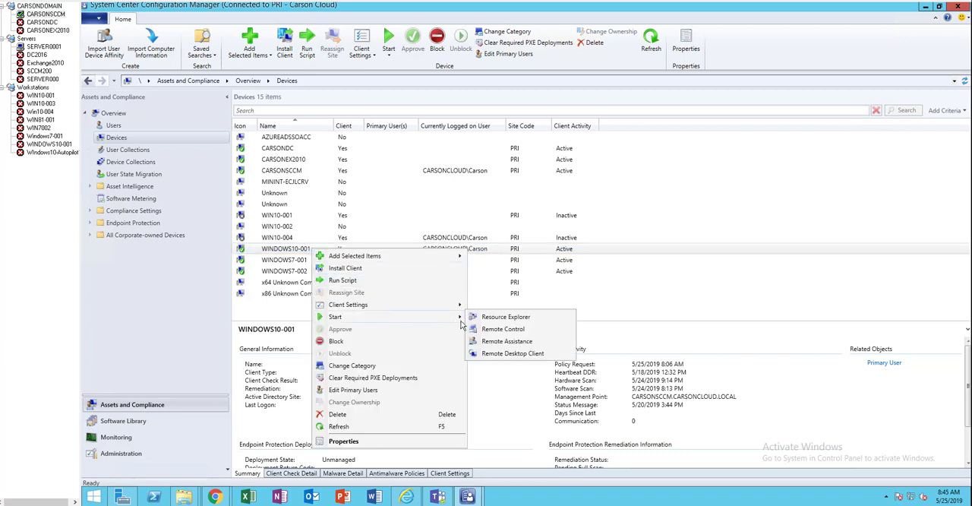
mouse_move(503, 329)
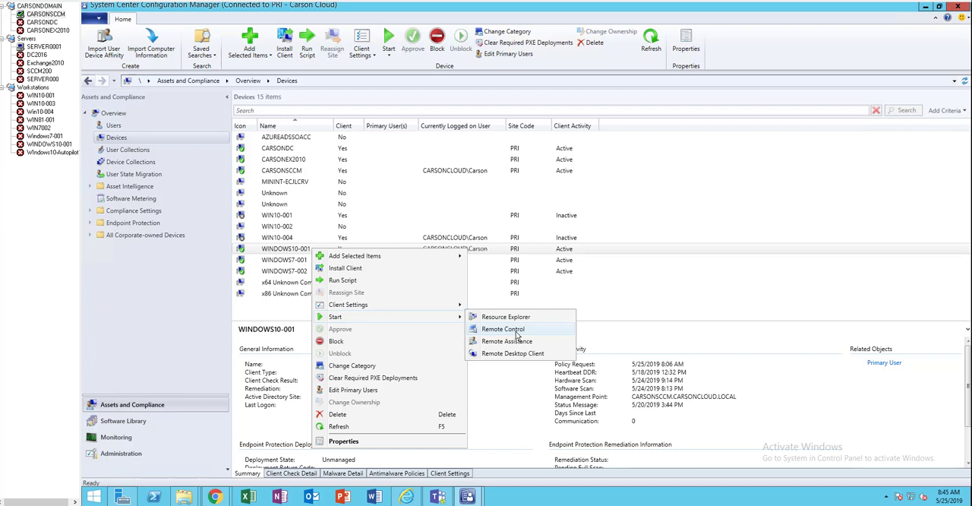
click(502, 328)
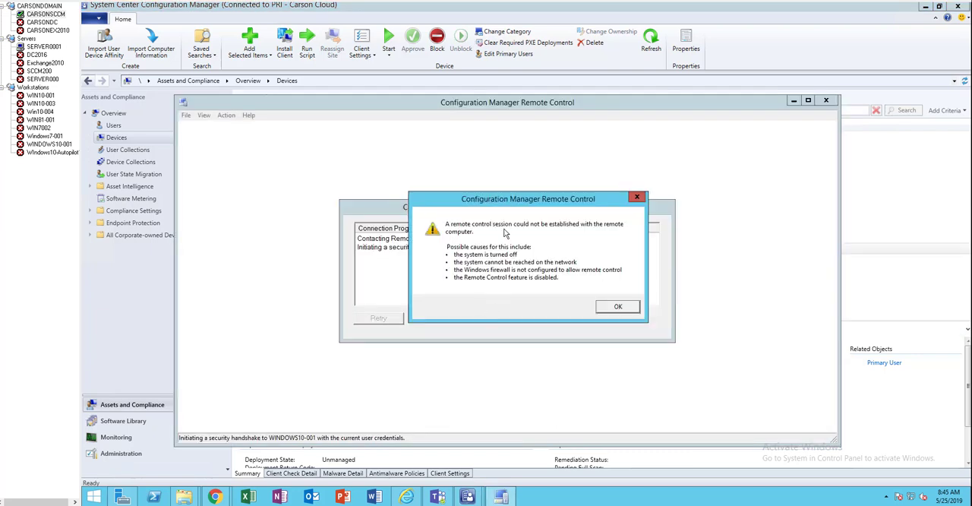
mouse_move(566, 243)
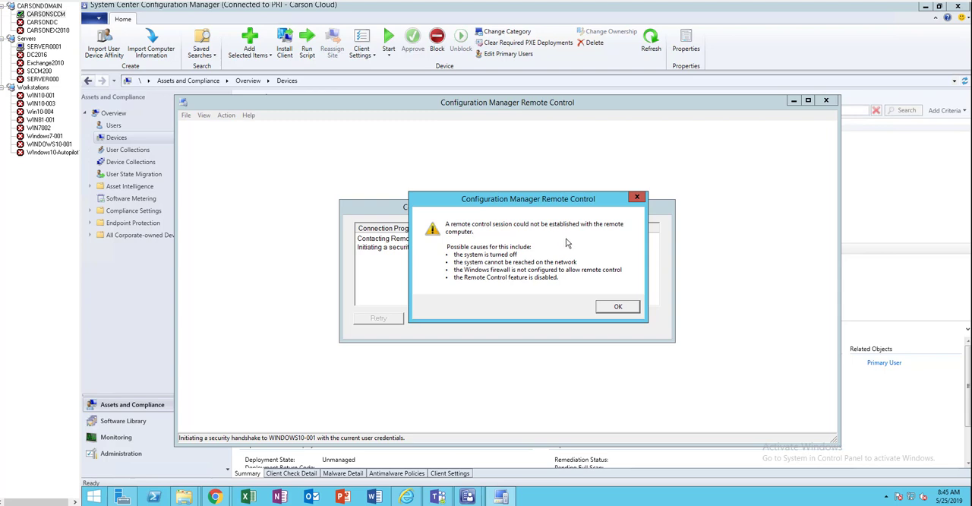
mouse_move(508, 236)
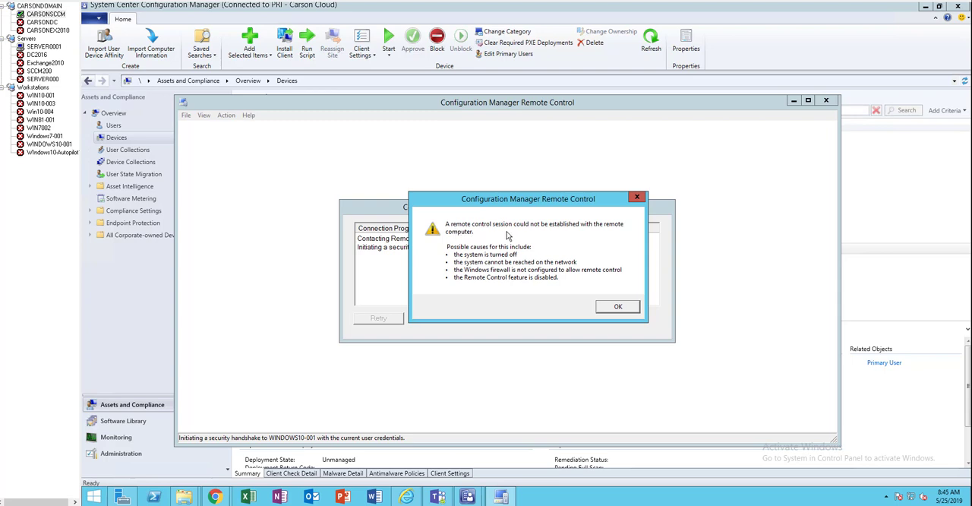
mouse_move(505, 252)
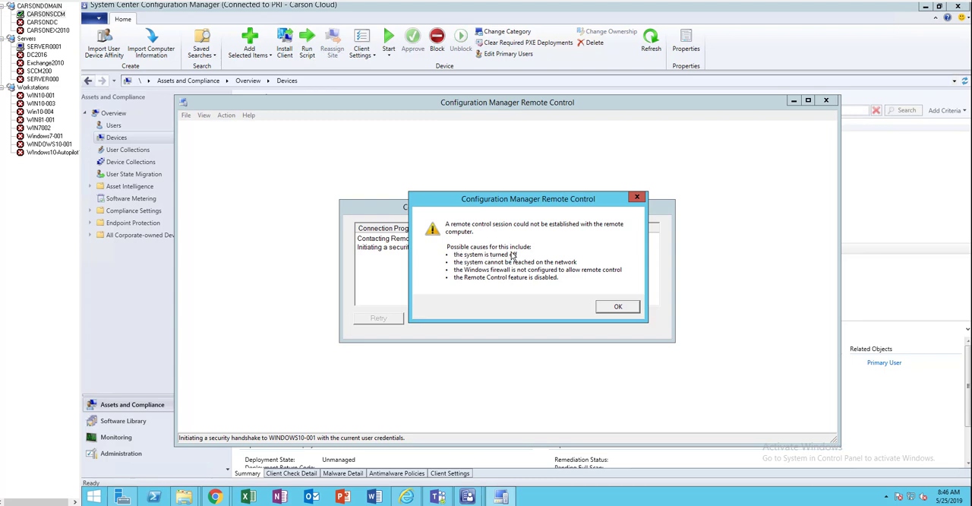
mouse_move(480, 271)
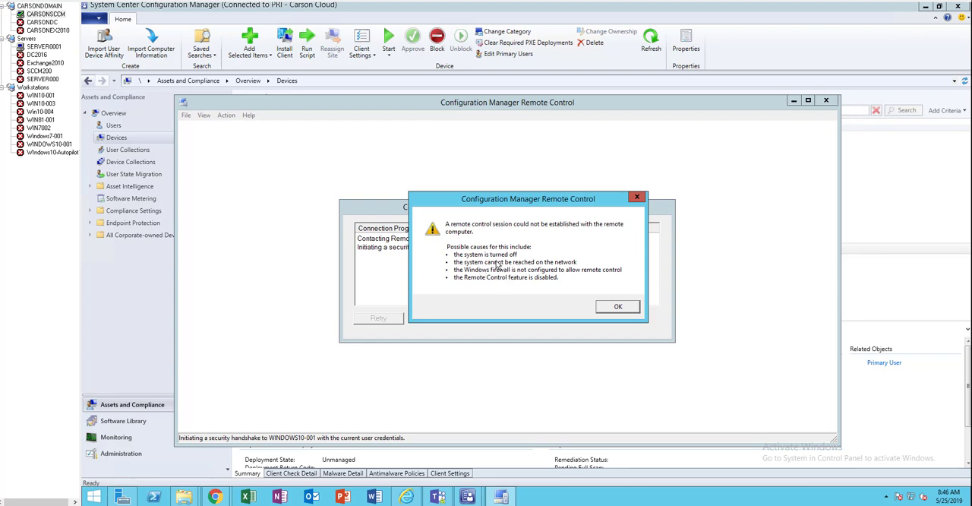
mouse_move(485, 262)
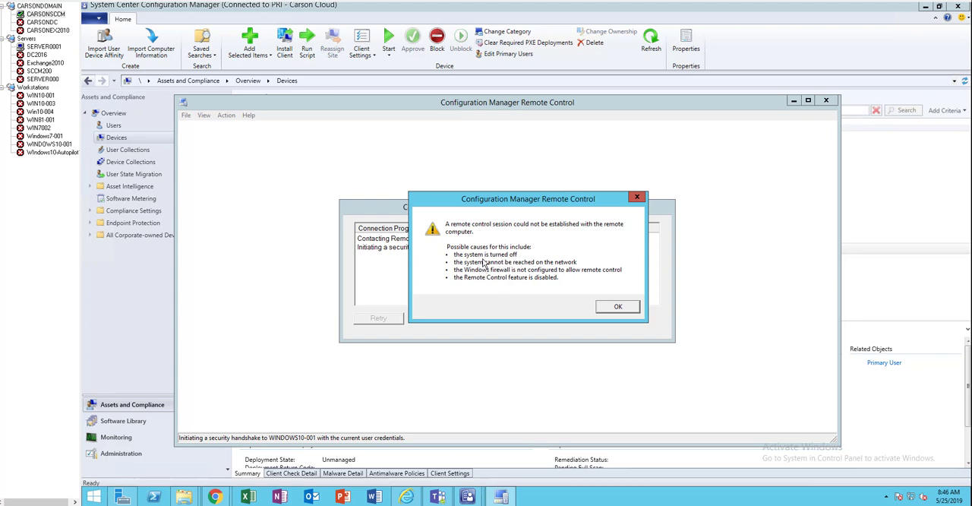
mouse_move(529, 274)
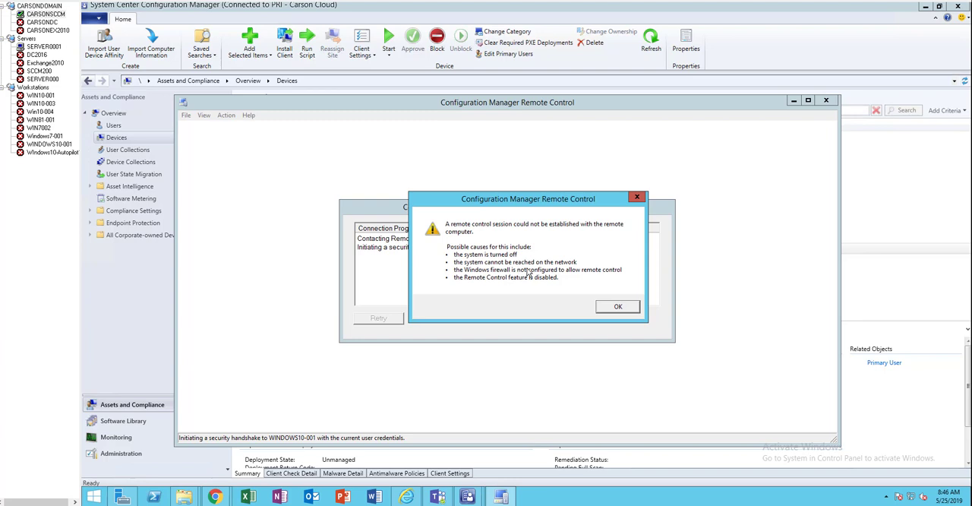
mouse_move(518, 279)
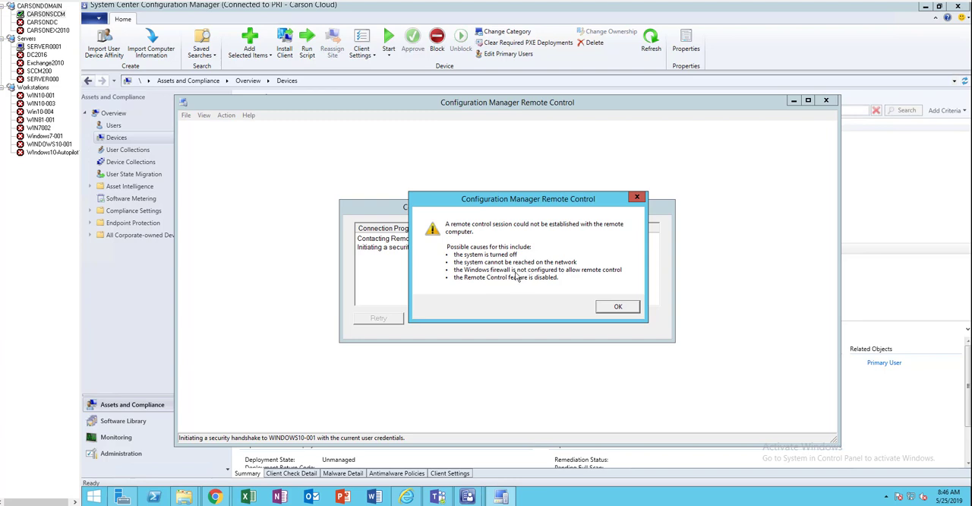
mouse_move(517, 285)
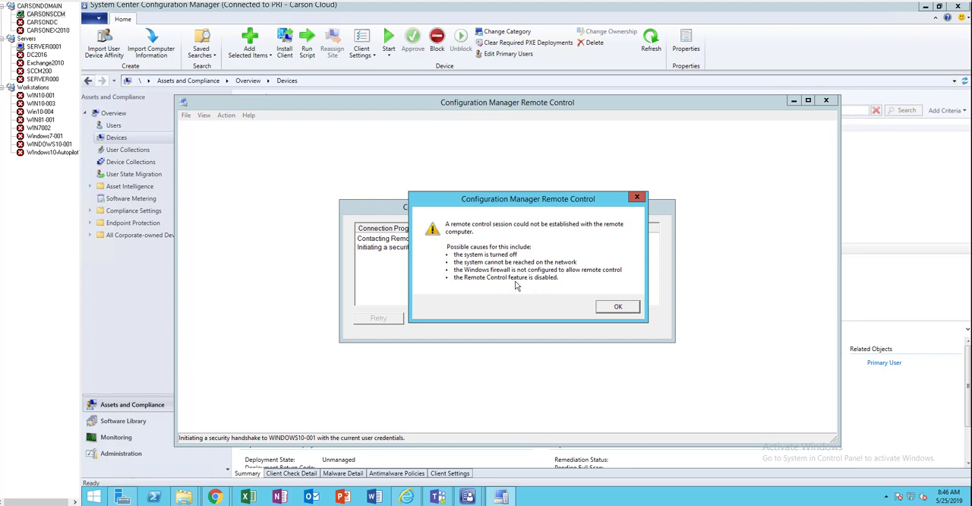
mouse_move(528, 291)
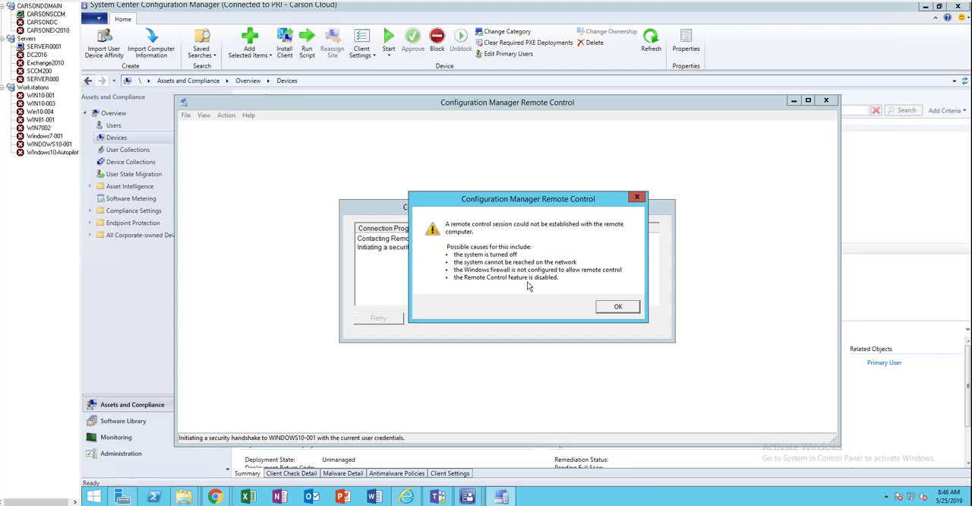
mouse_move(507, 287)
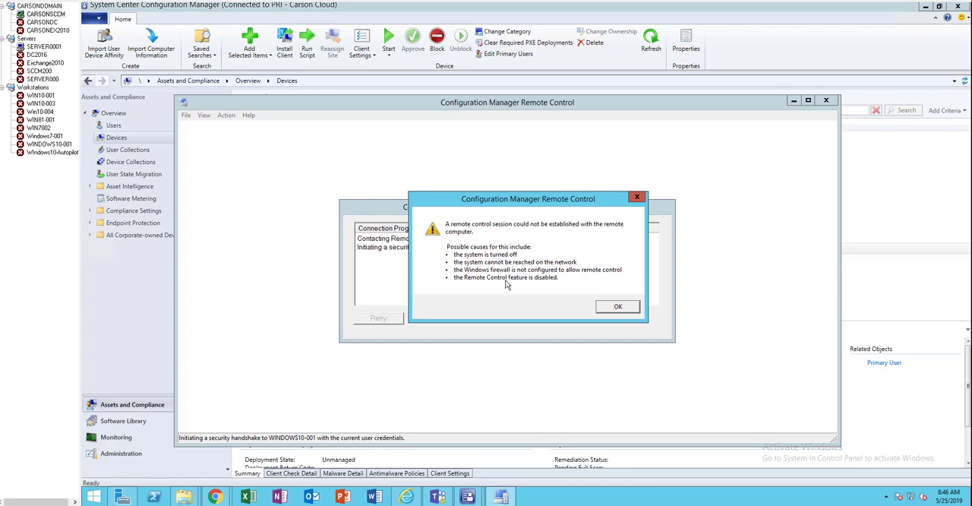
- Dismiss the connection error and bring back the Default Settings Remote Tools window
click(618, 306)
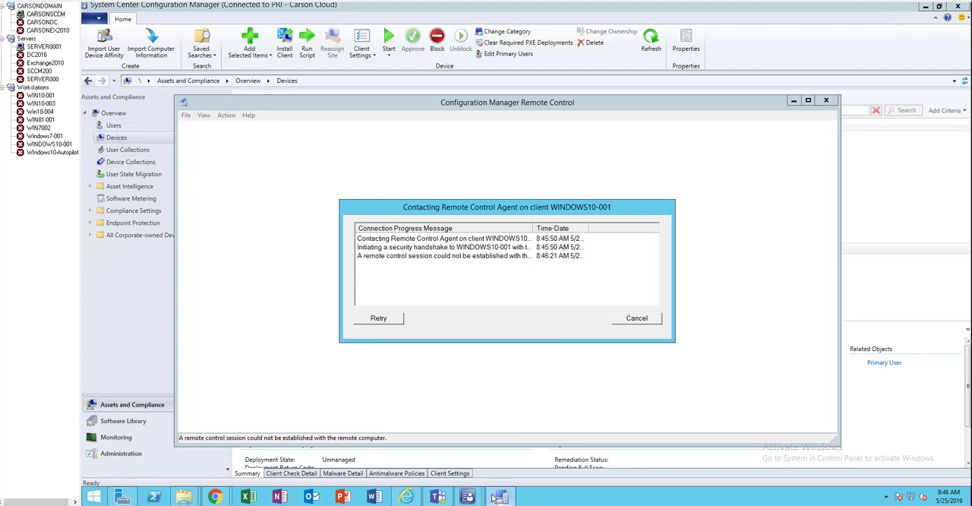
mouse_move(467, 496)
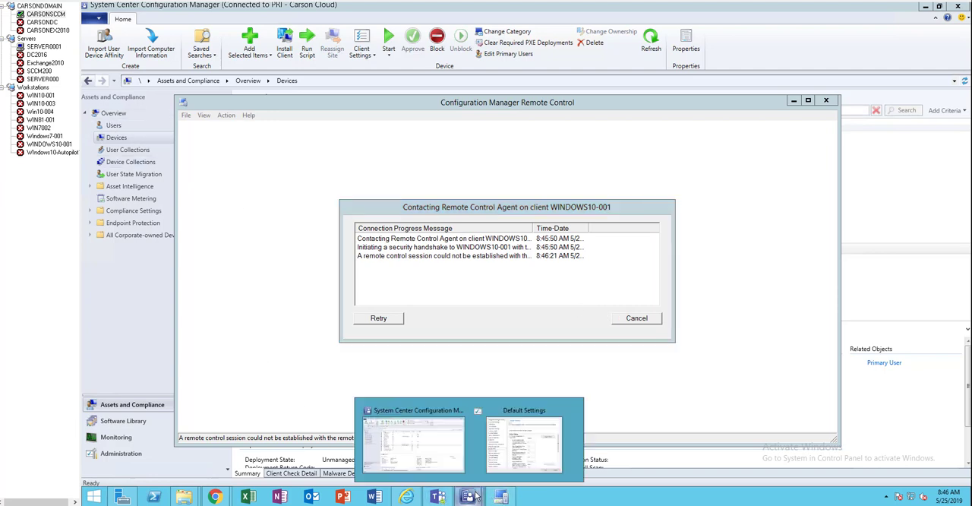
click(523, 445)
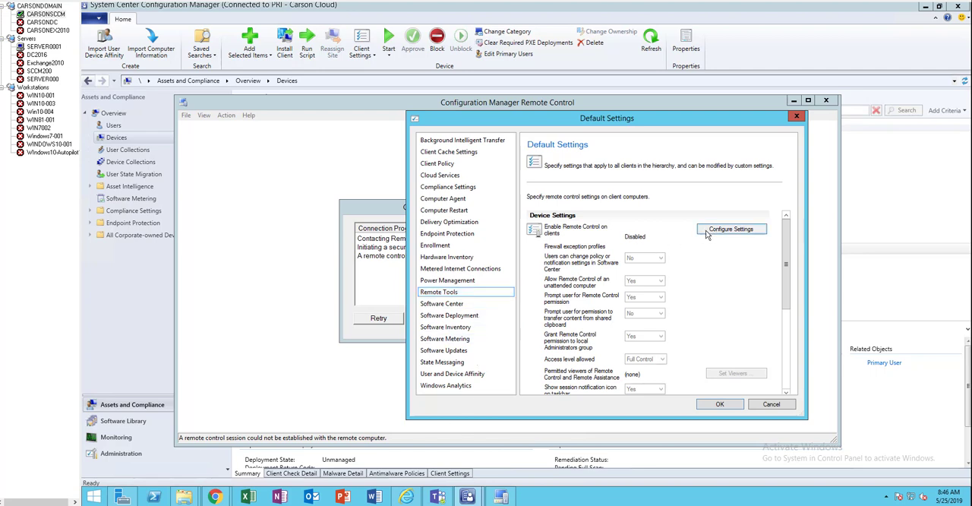
- Enable Remote Control on client computers with a Domain profile firewall exception
click(731, 229)
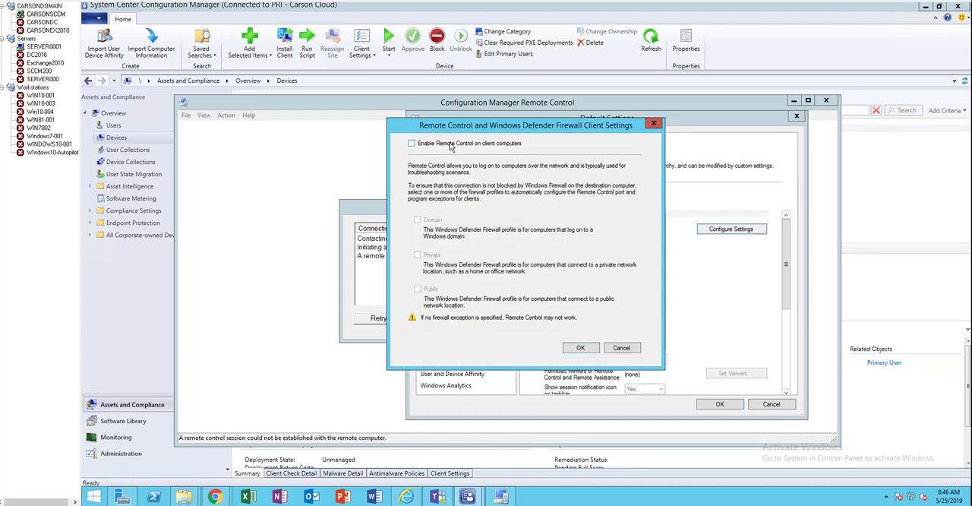
click(412, 143)
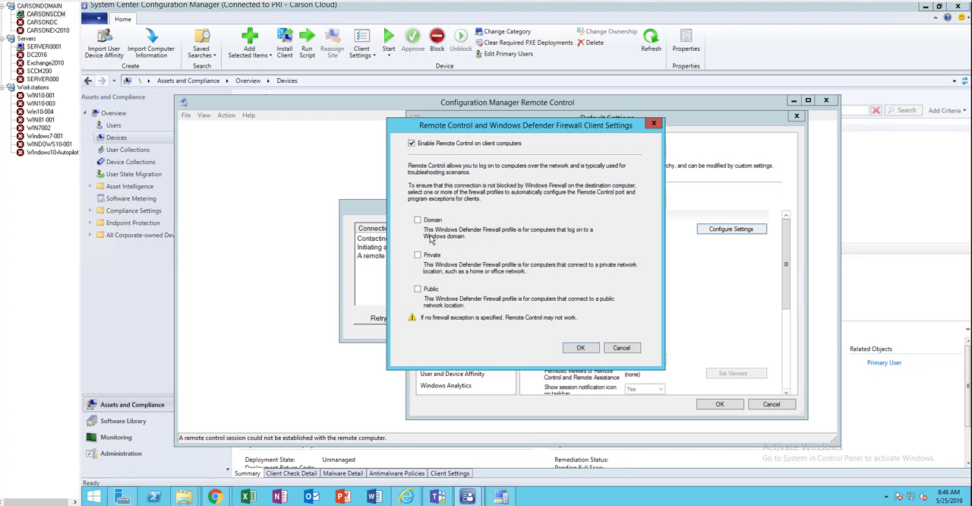
click(418, 221)
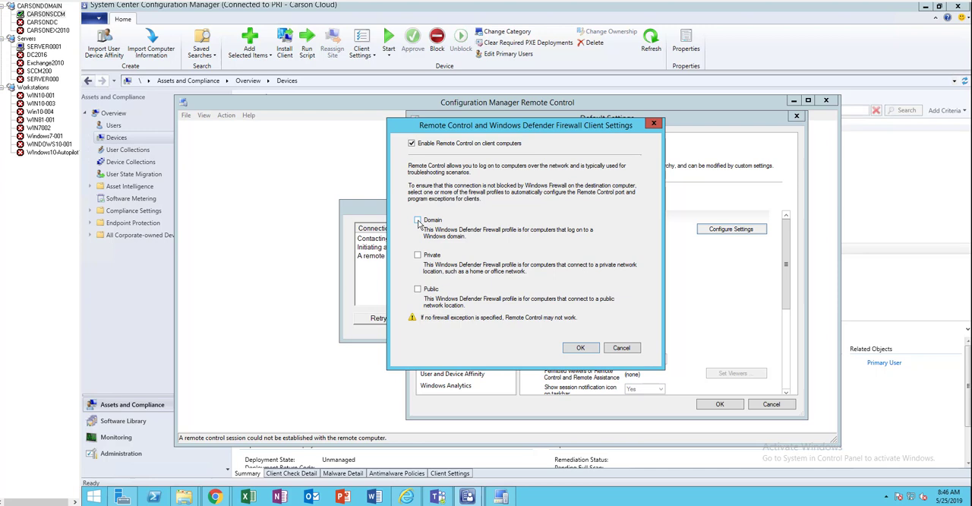
click(418, 220)
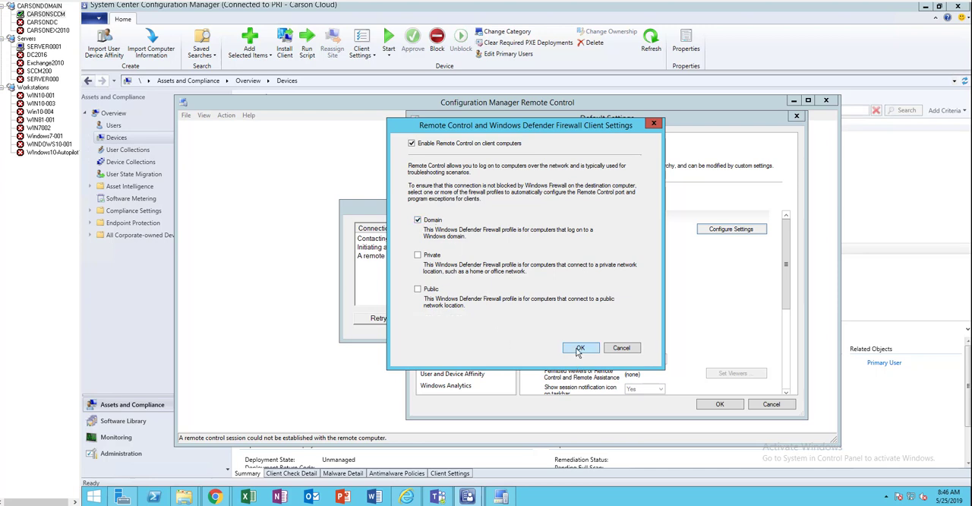
click(581, 347)
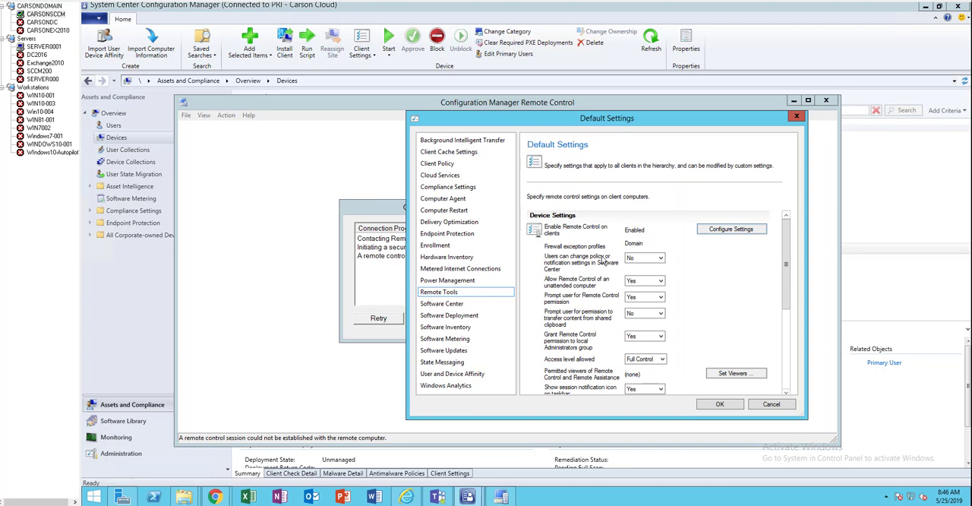
mouse_move(586, 274)
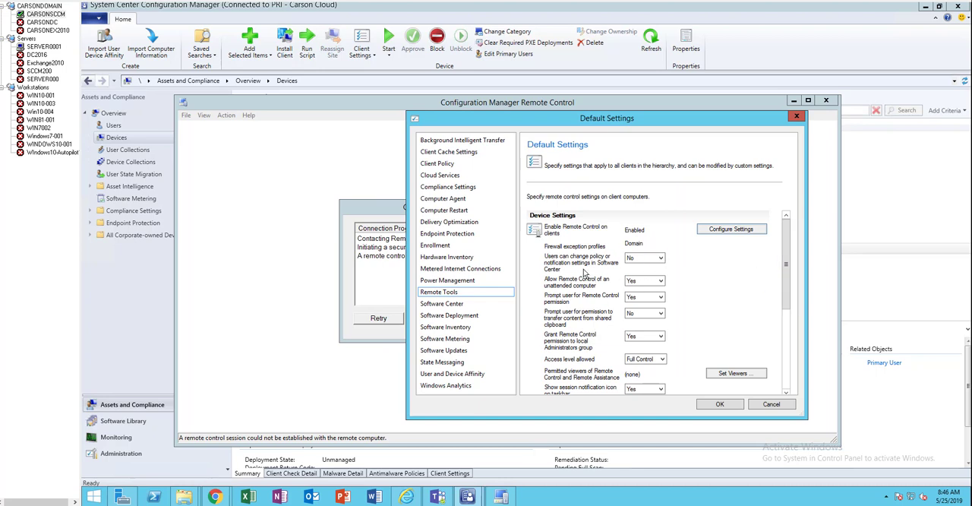
mouse_move(546, 278)
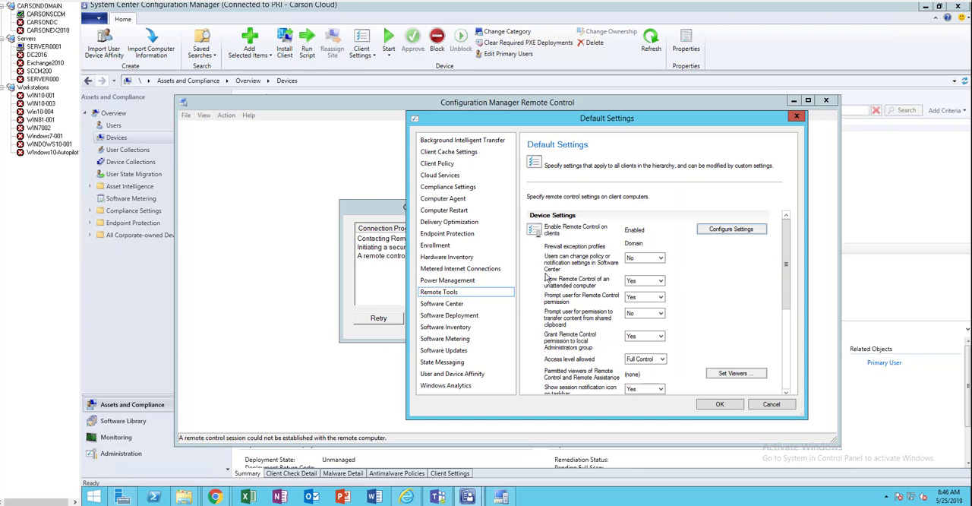
mouse_move(571, 264)
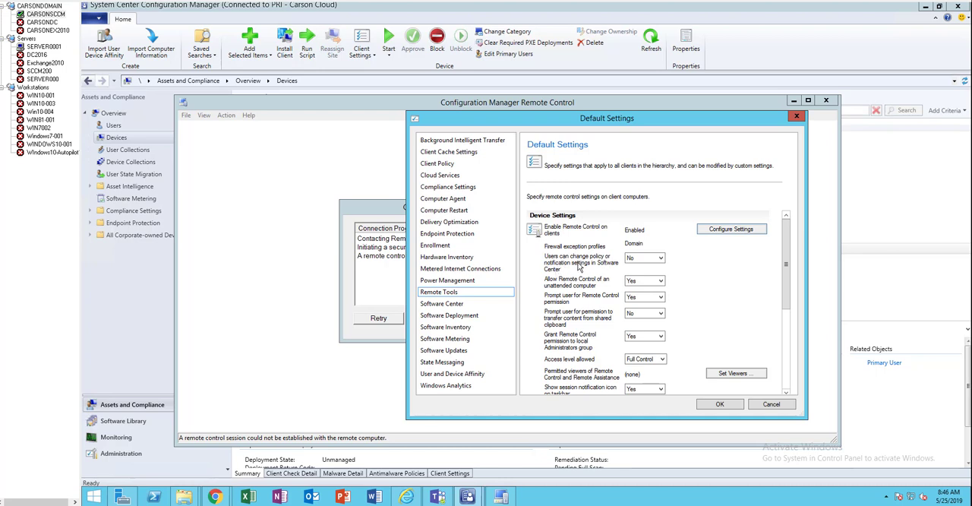
mouse_move(668, 272)
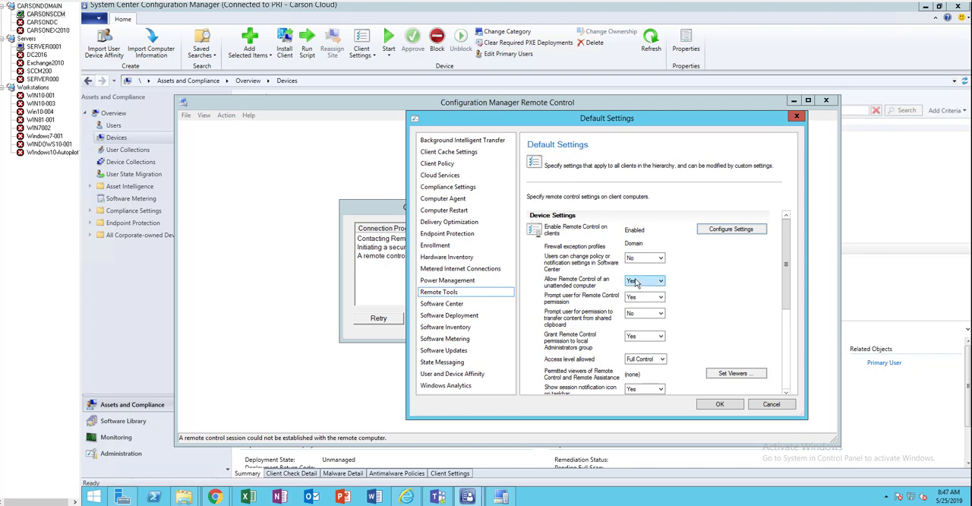
mouse_move(650, 282)
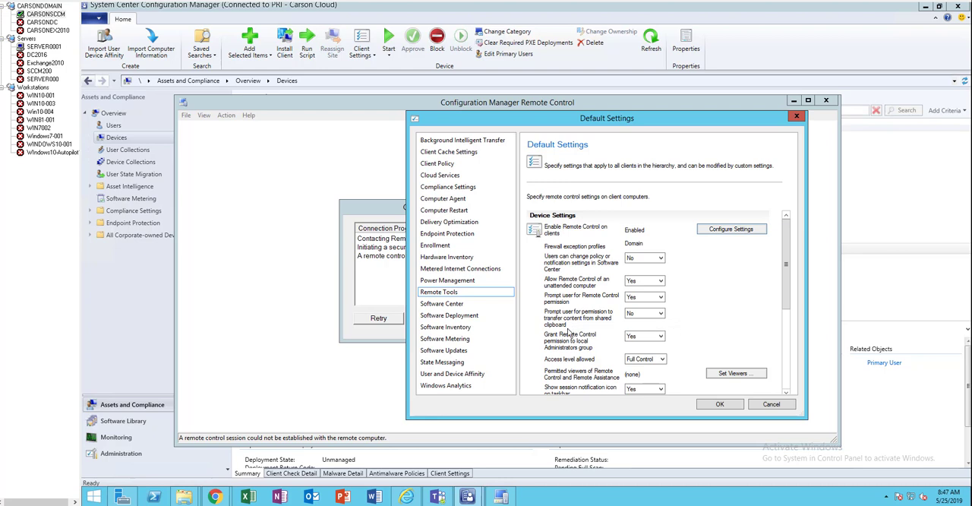
mouse_move(576, 323)
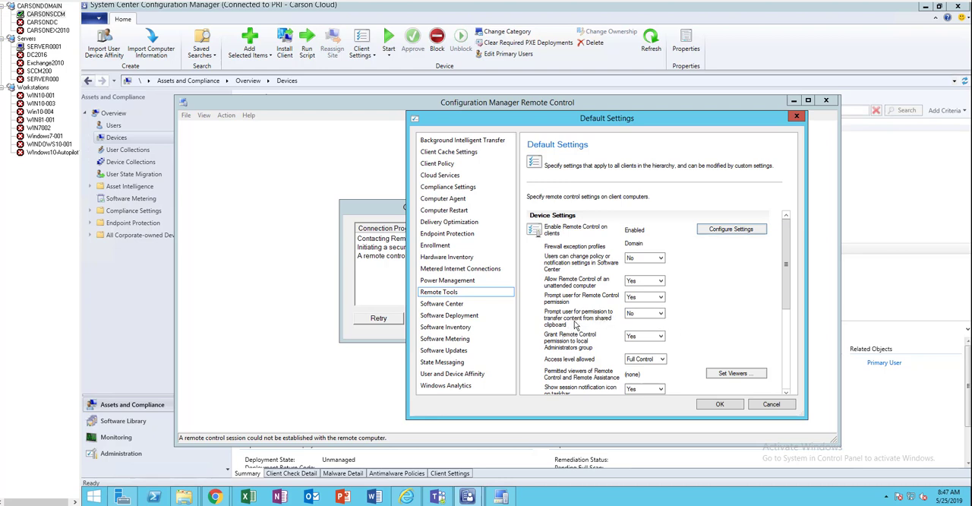
- Keep the clipboard permission prompt at No and open the empty permitted viewers list
click(659, 314)
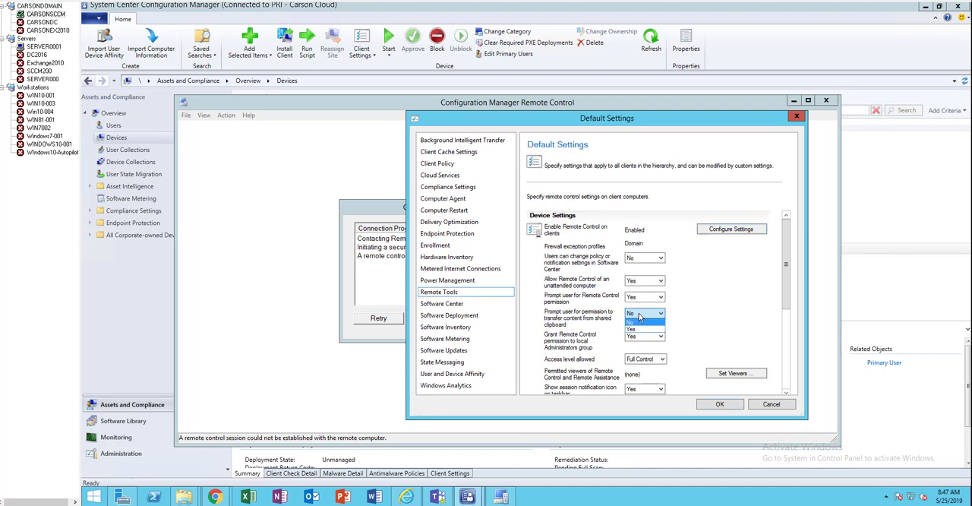
click(640, 313)
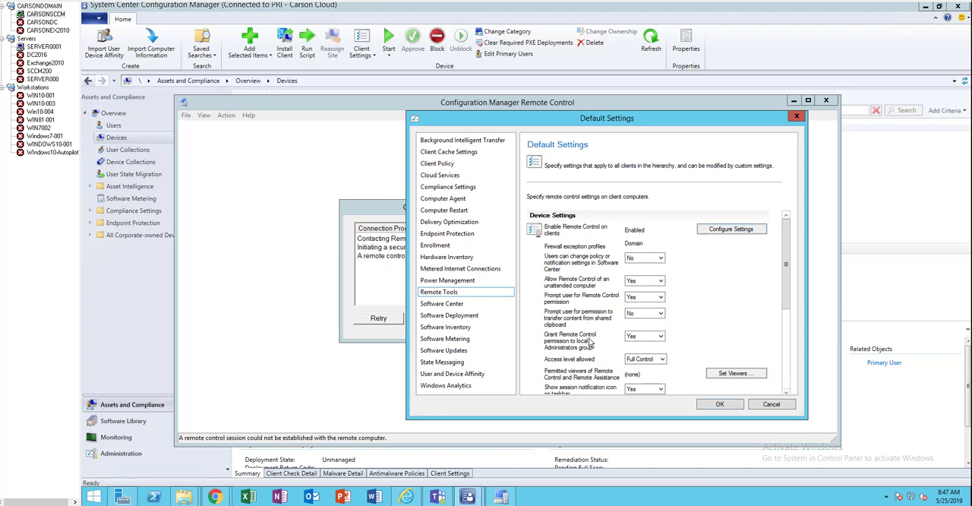
mouse_move(588, 350)
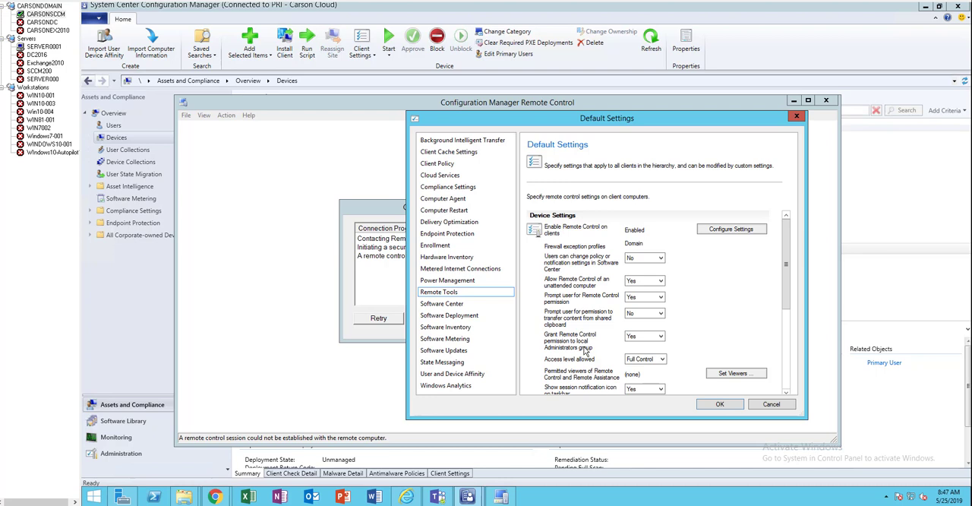
mouse_move(759, 327)
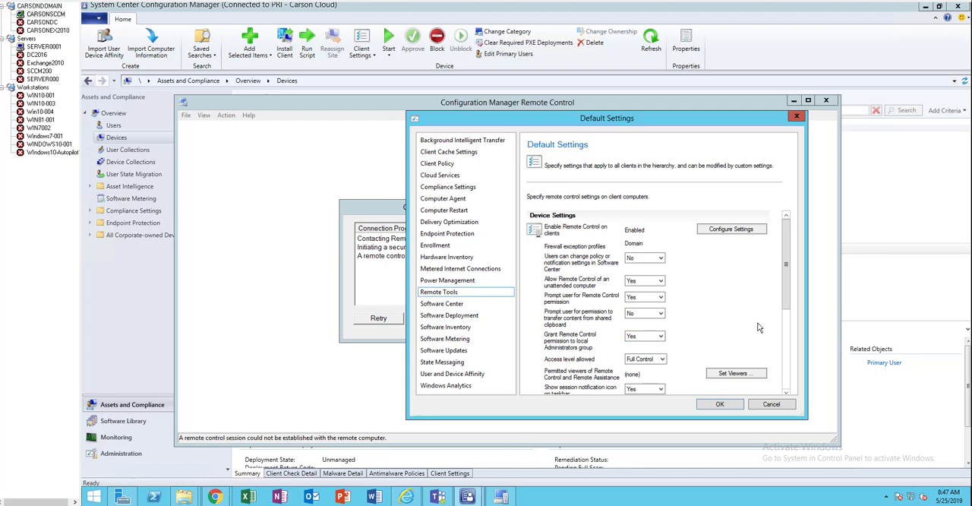
scroll(down, 3)
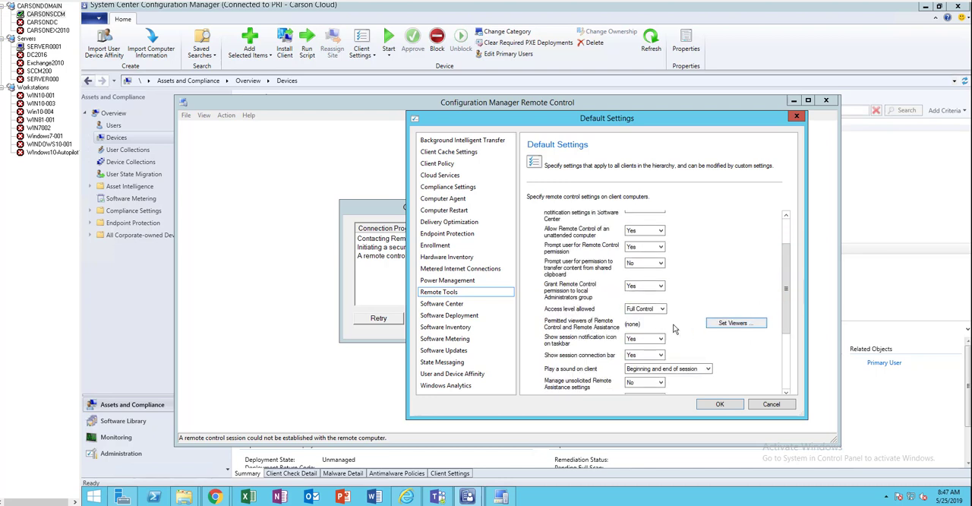
mouse_move(564, 319)
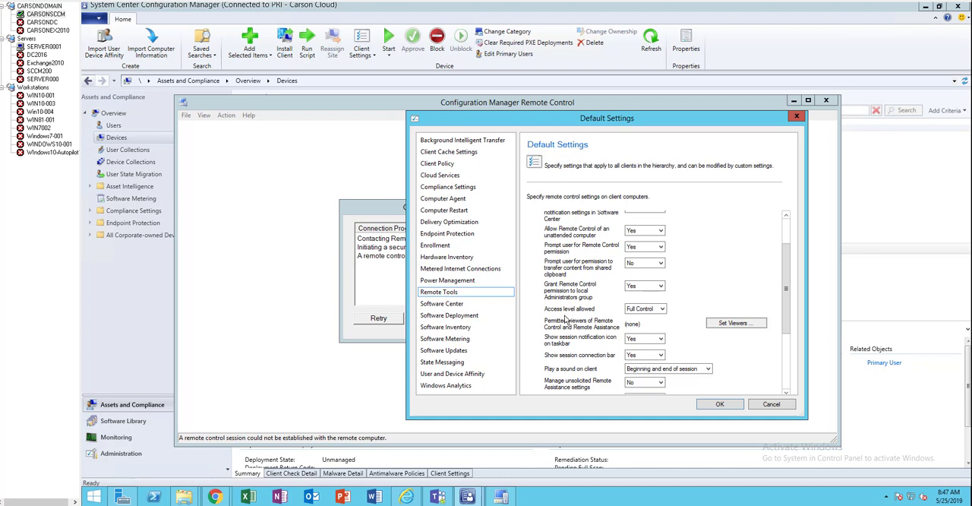
click(661, 308)
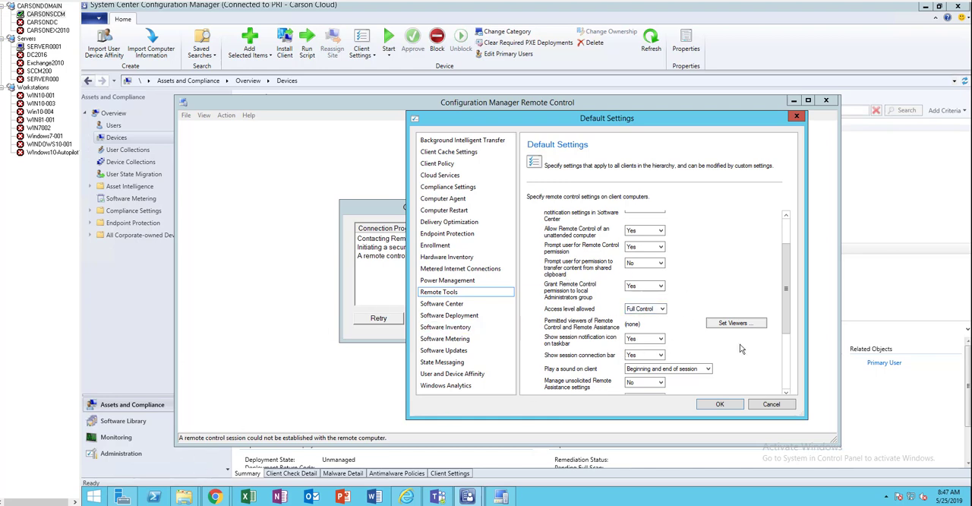
mouse_move(766, 344)
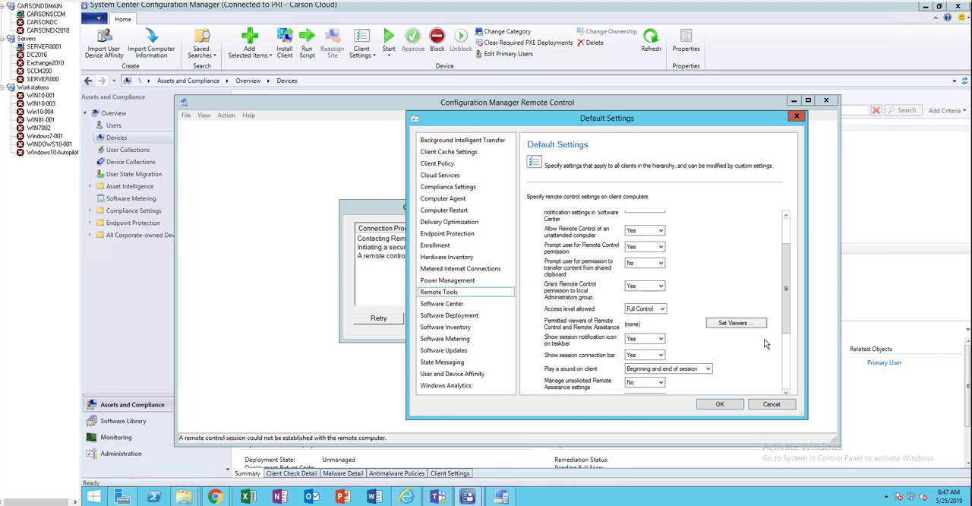
click(735, 323)
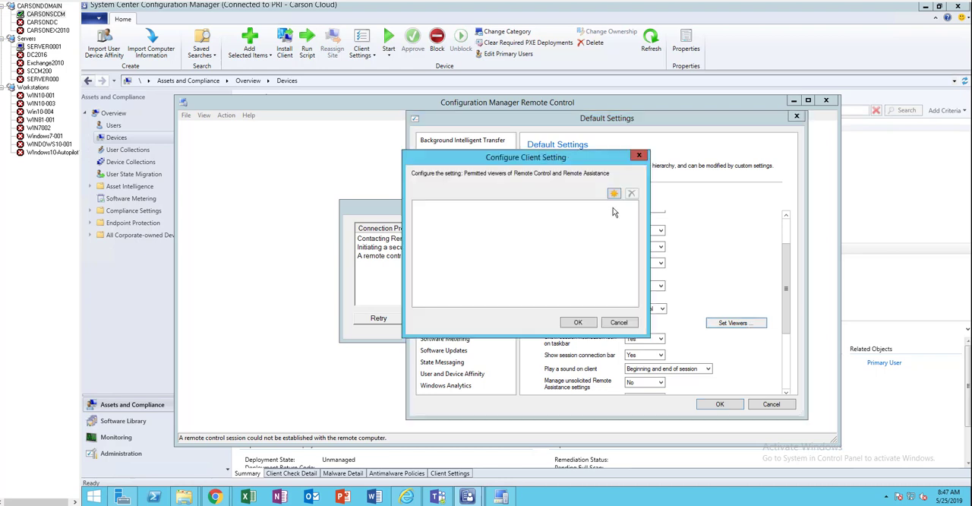
- Add CARSONCLOUD\SCCMADMINS as a permitted viewer and accept the viewers list
click(613, 193)
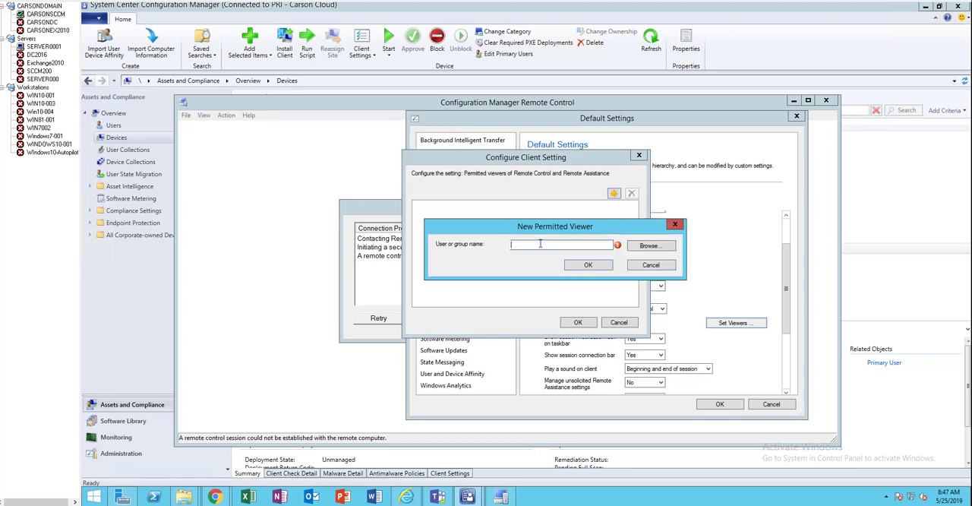
mouse_move(649, 245)
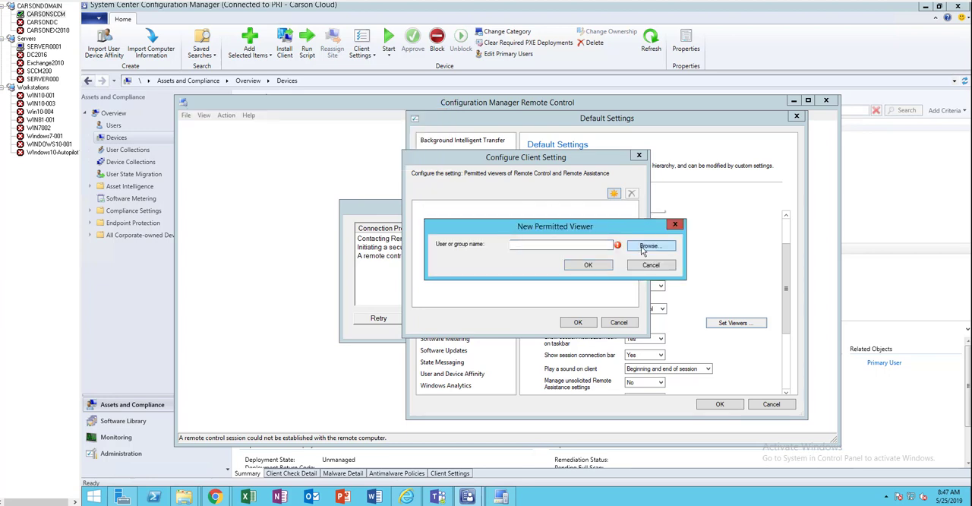
click(650, 245)
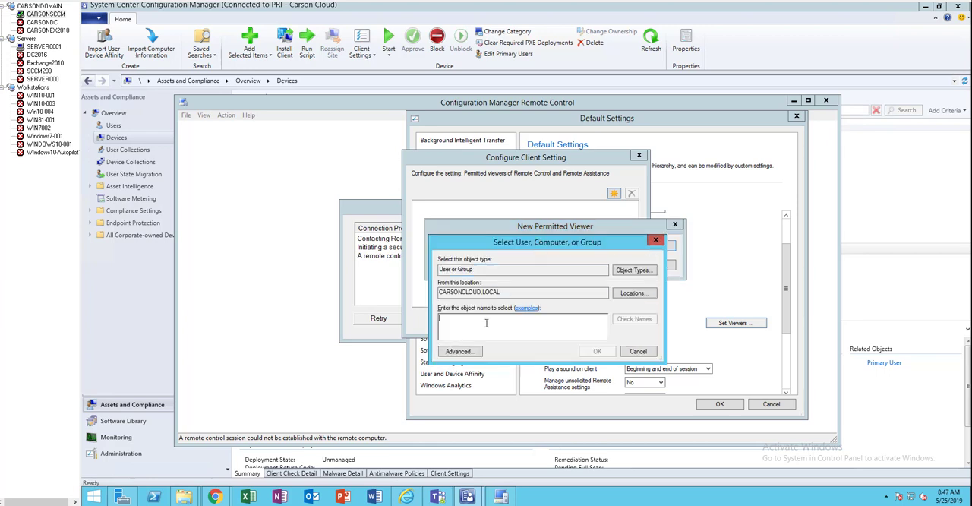
text(S)
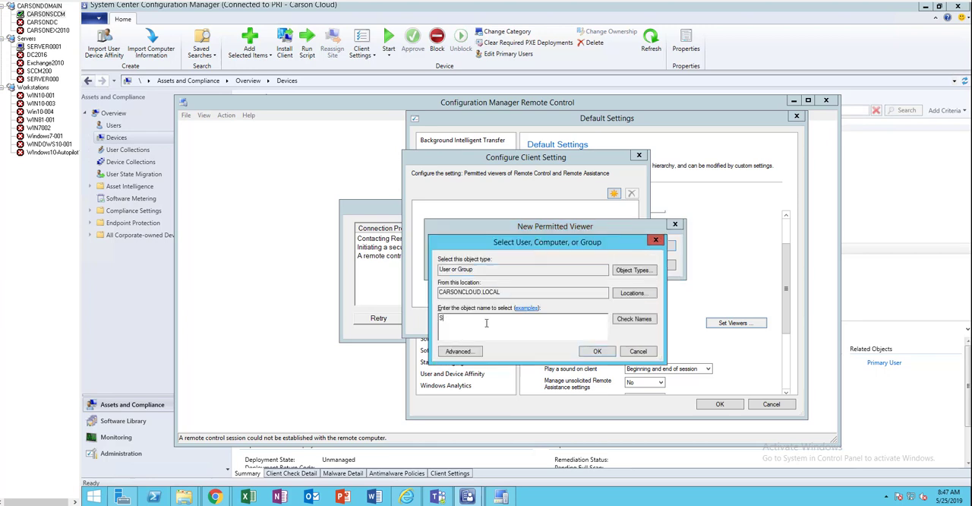
text(CCM)
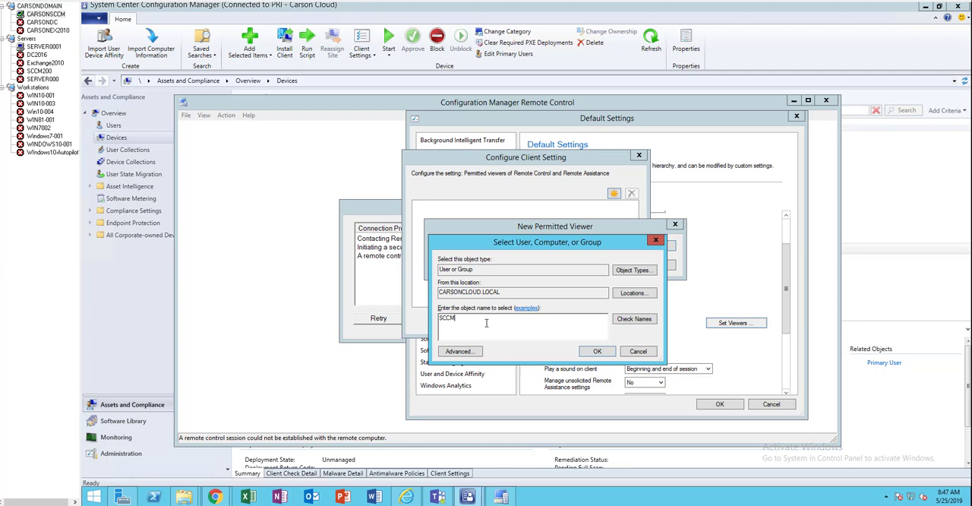
text(Admin)
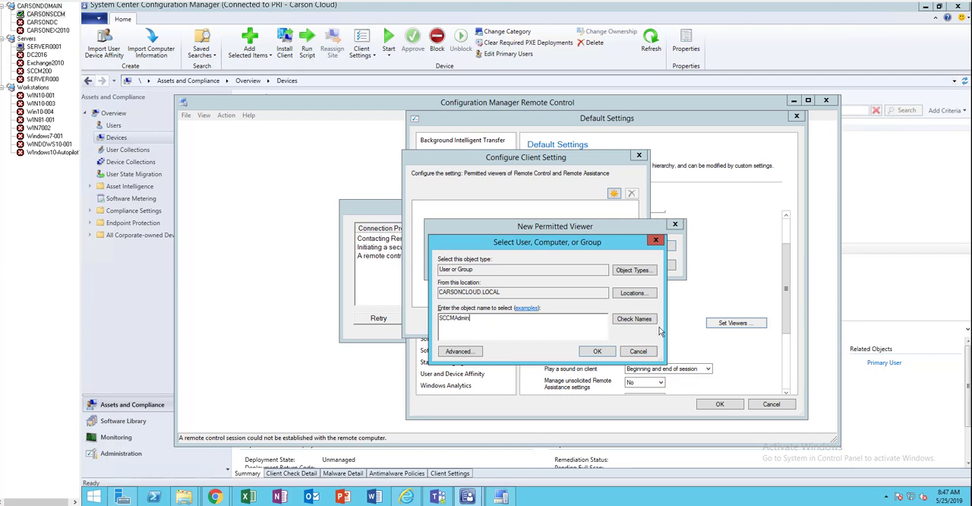
click(597, 350)
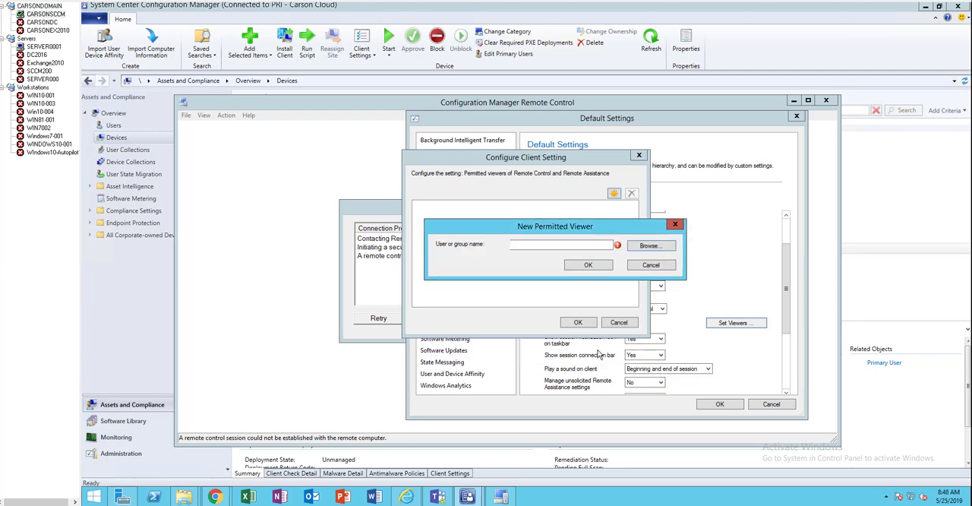
click(588, 264)
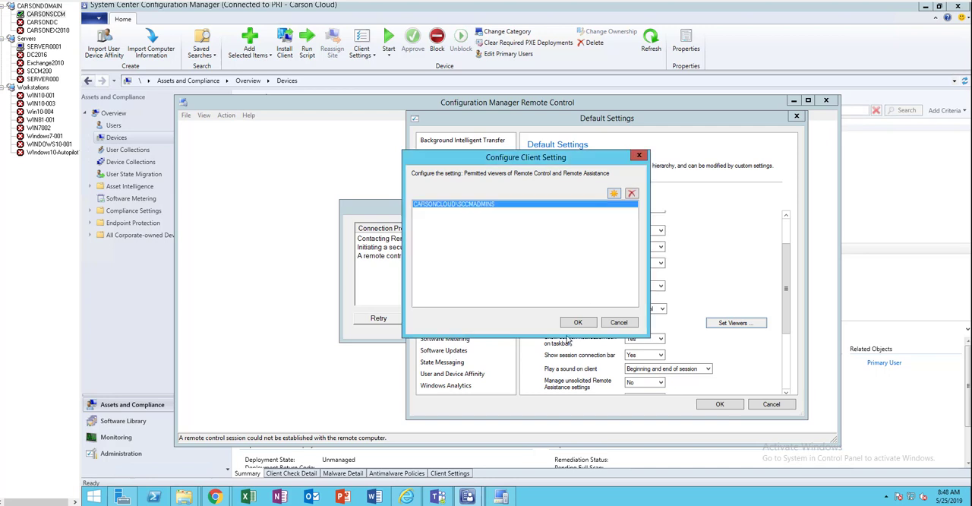
click(578, 322)
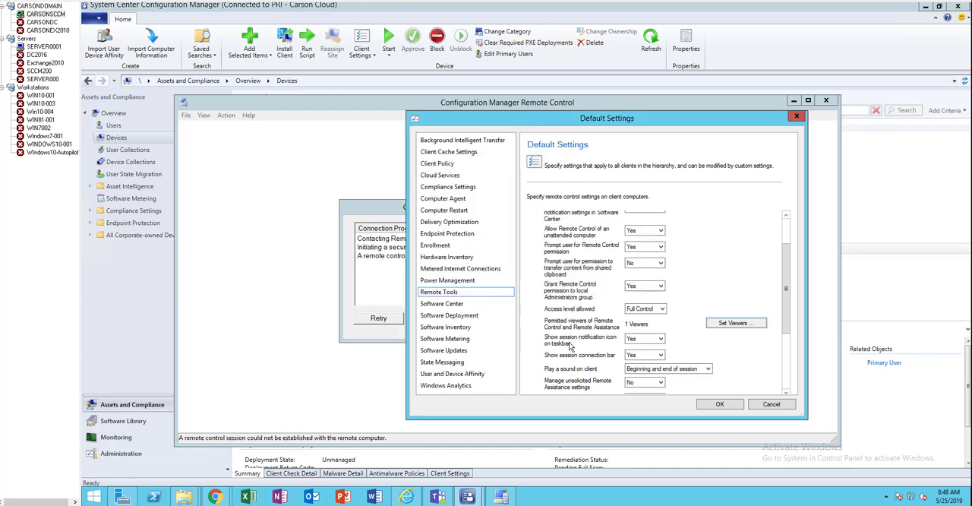
mouse_move(615, 344)
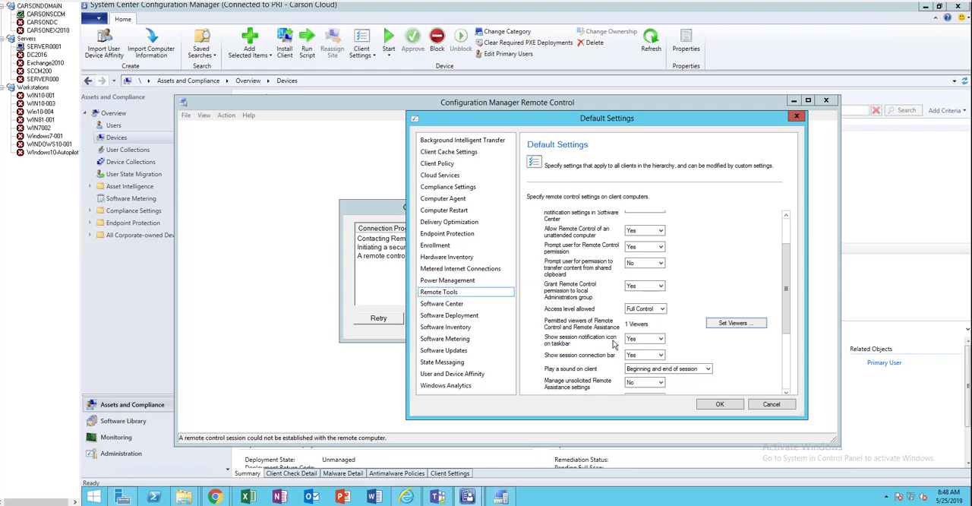
mouse_move(793, 428)
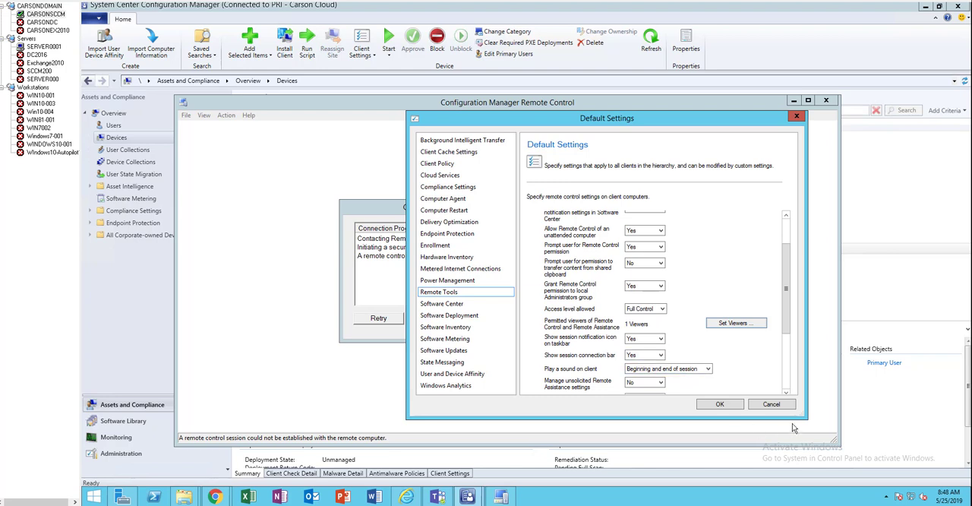
mouse_move(935, 476)
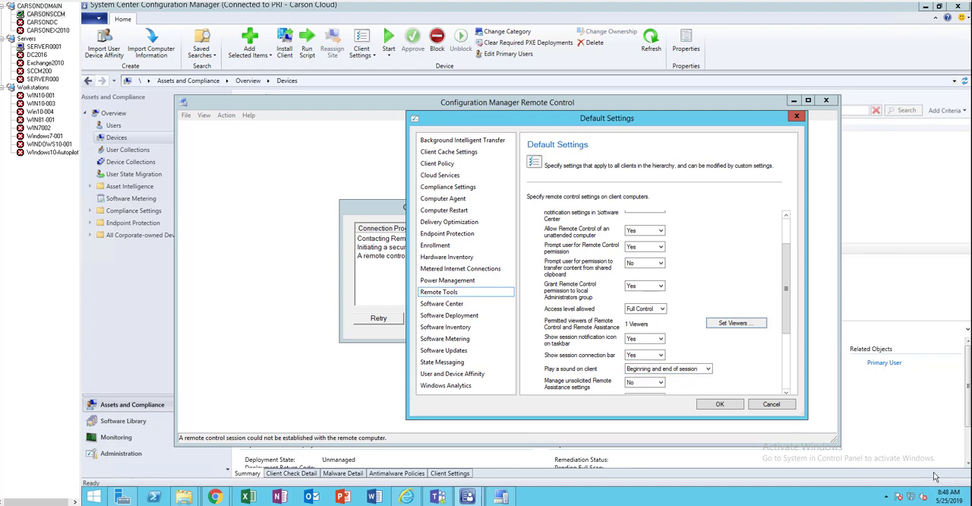
mouse_move(745, 416)
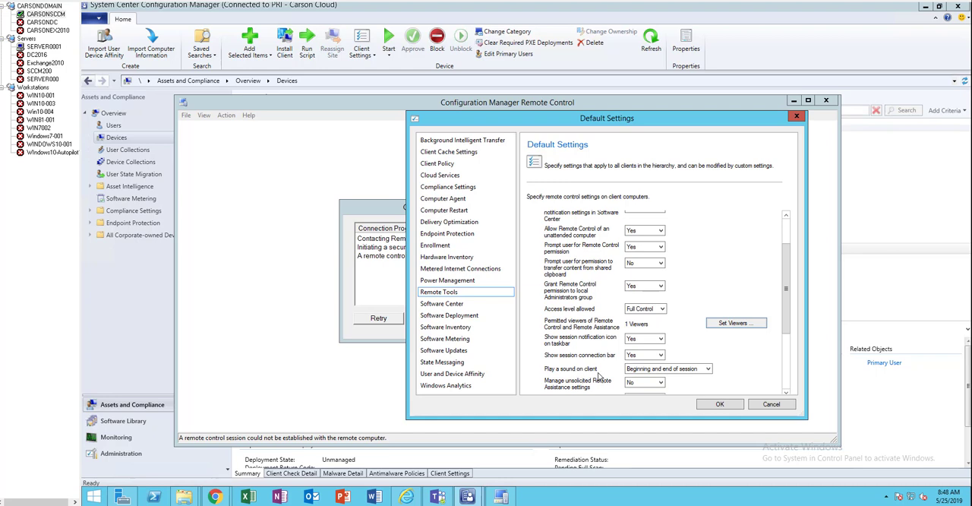
click(707, 368)
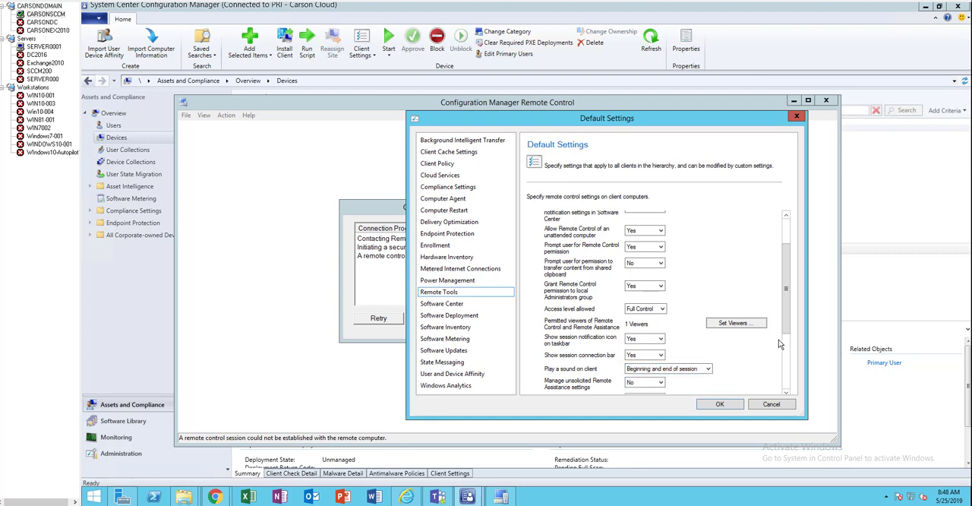
scroll(down, 3)
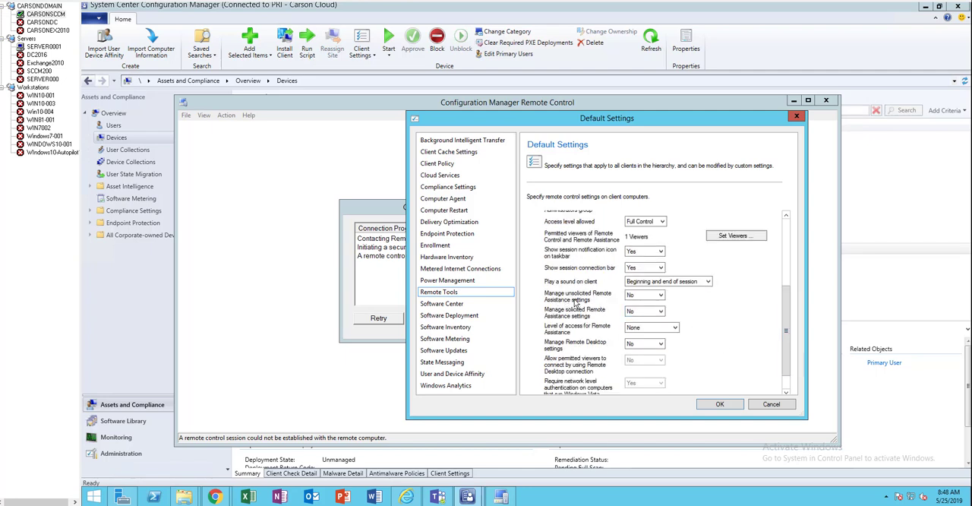
mouse_move(676, 308)
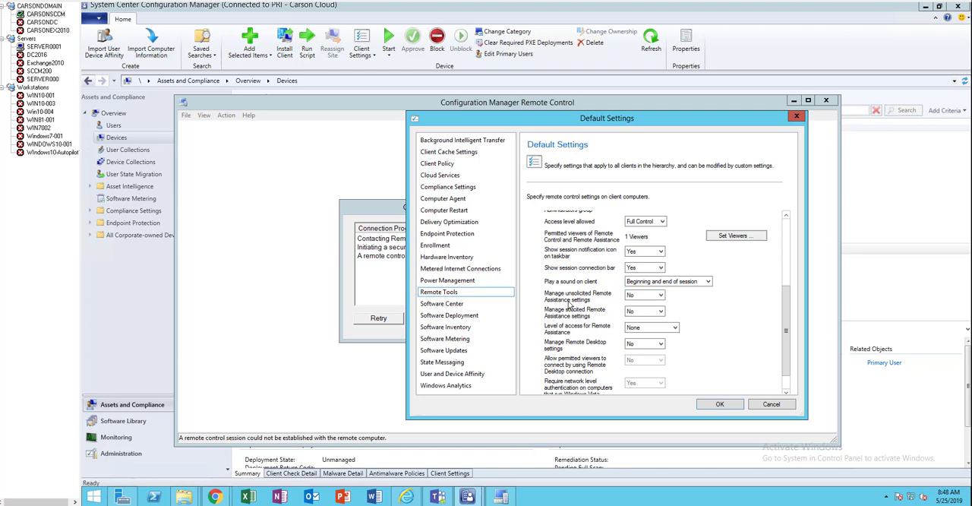
mouse_move(578, 321)
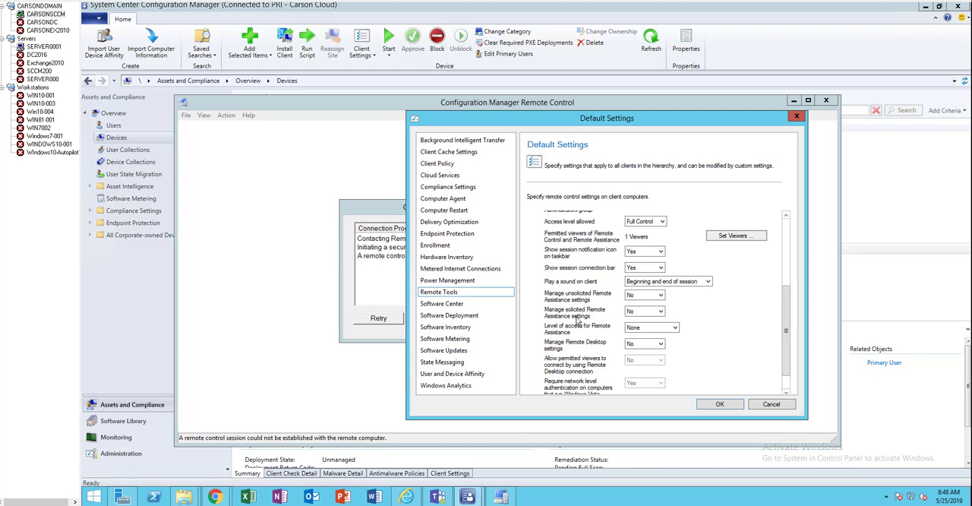
mouse_move(578, 338)
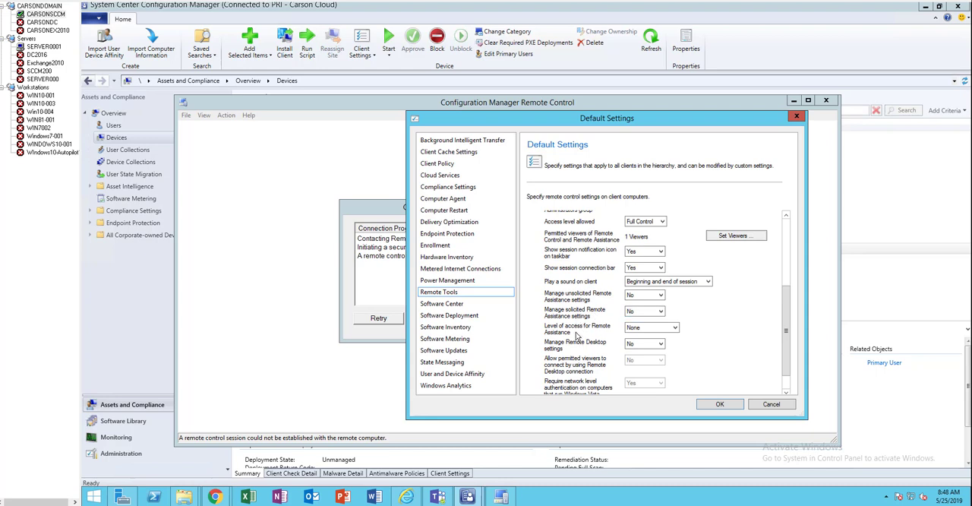
click(671, 327)
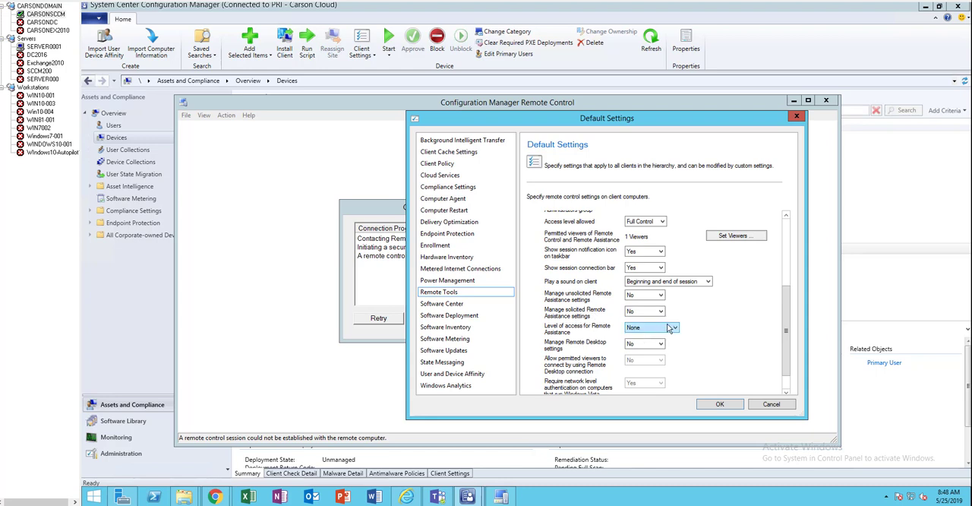
mouse_move(581, 347)
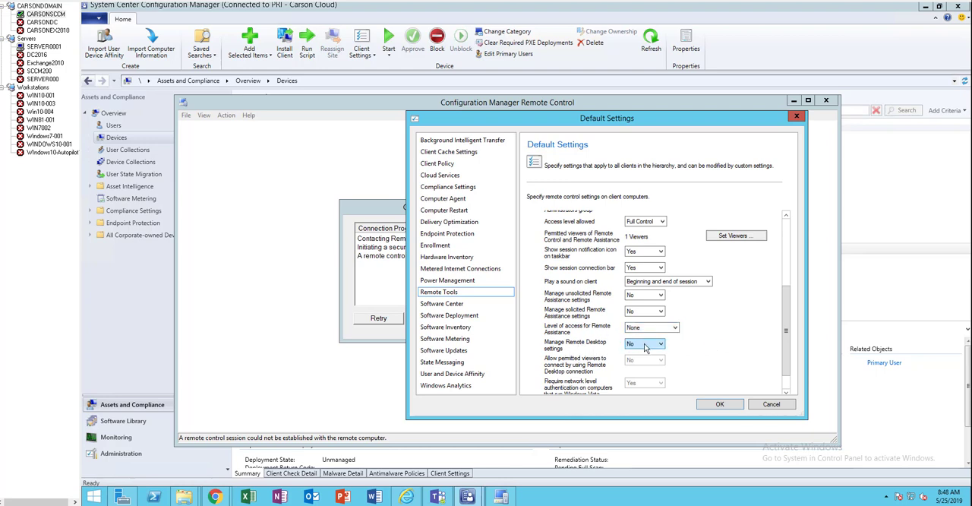
mouse_move(656, 350)
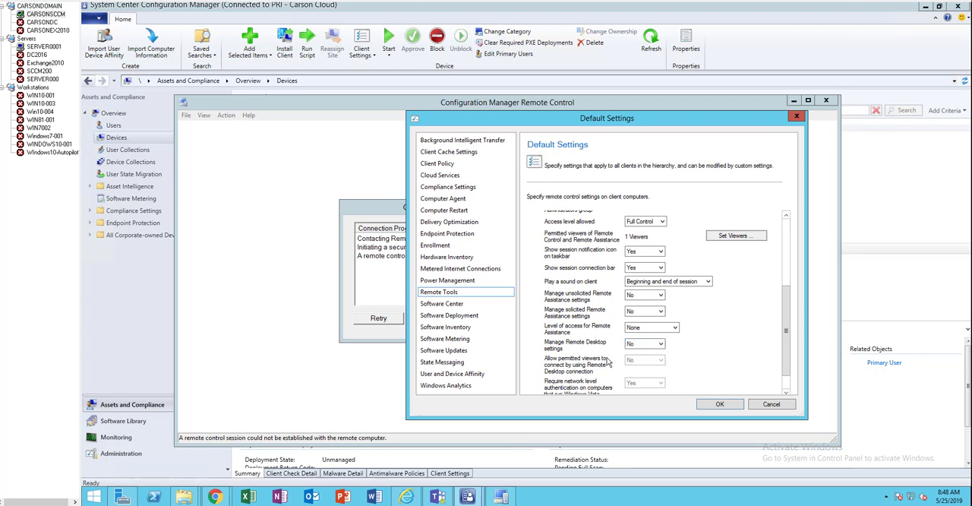
- Apply the Remote Tools changes with OK in the Default Settings dialog
scroll(down, 3)
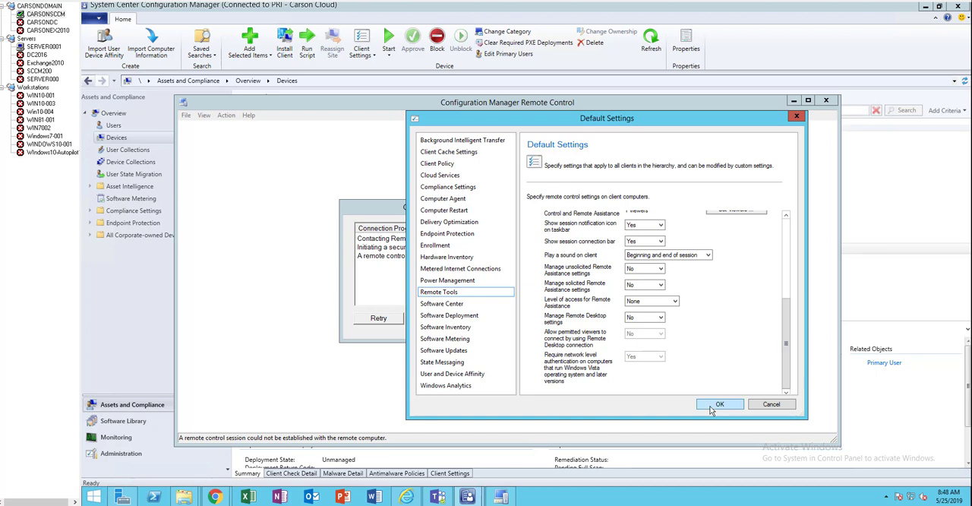
click(719, 403)
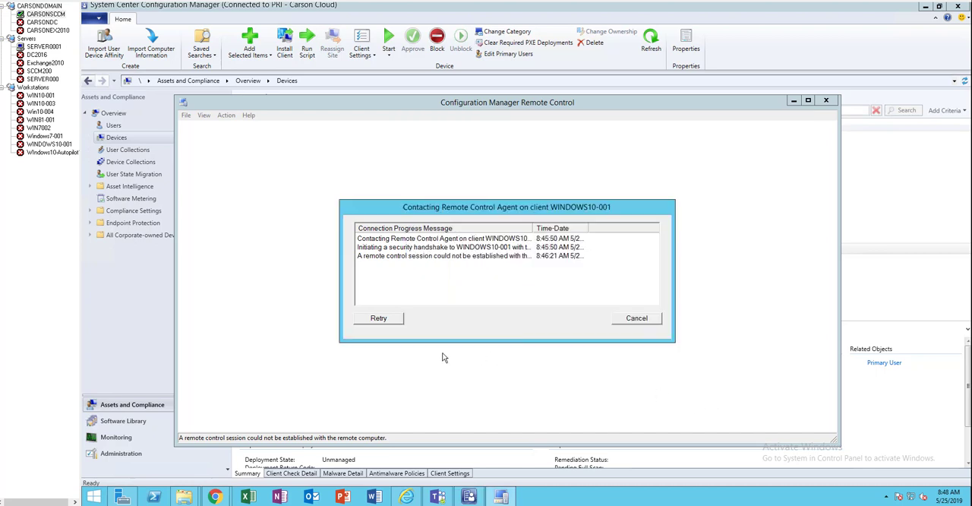
mouse_move(322, 290)
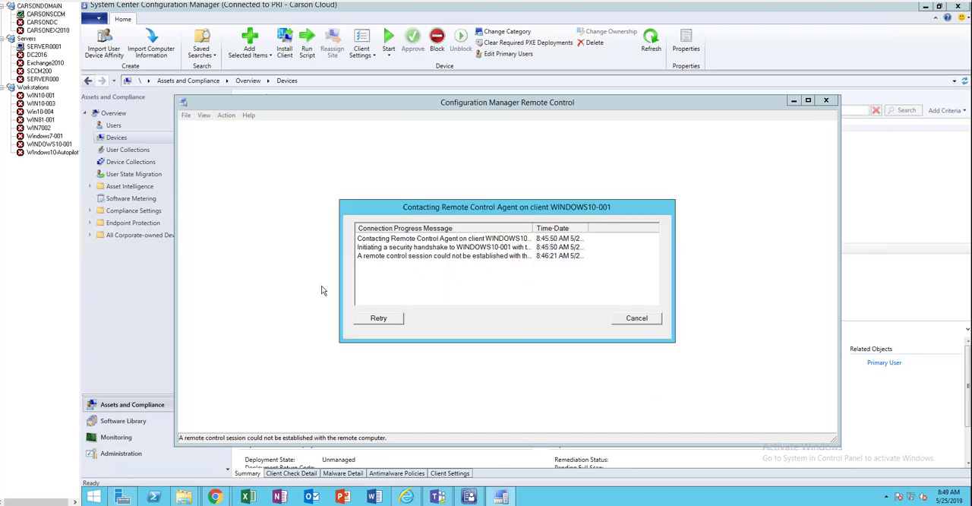
mouse_move(207, 355)
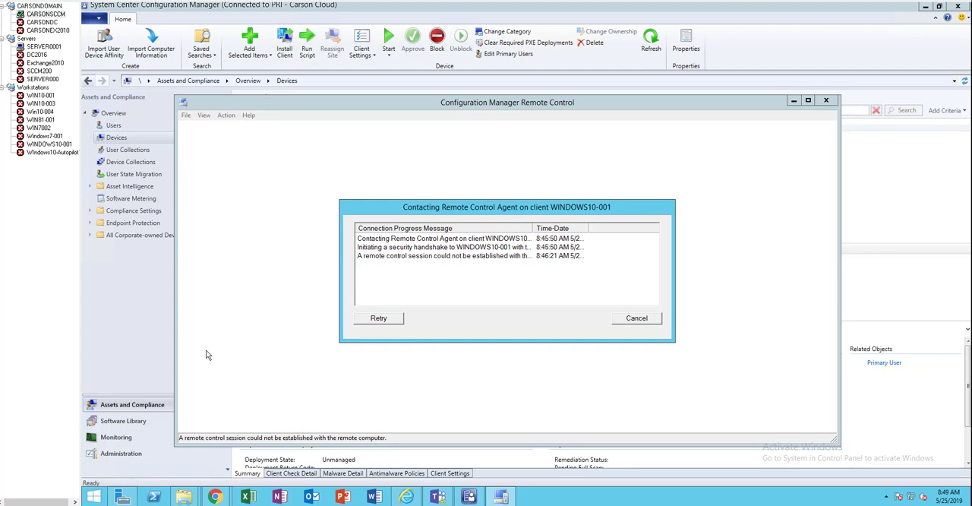
mouse_move(370, 467)
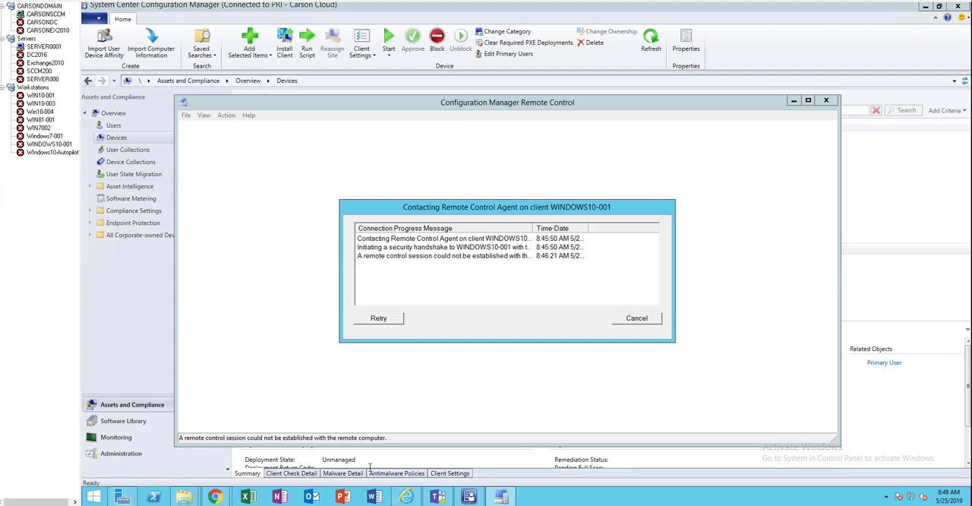
mouse_move(500, 497)
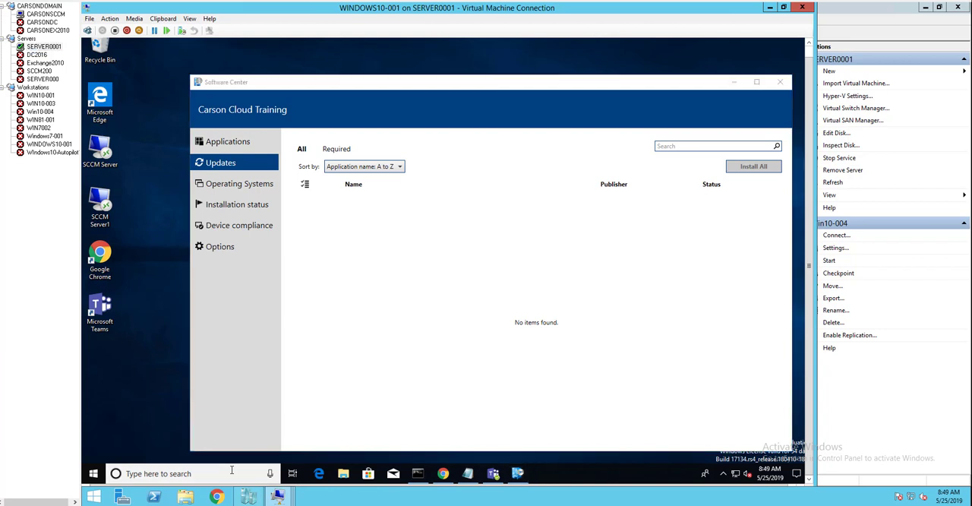
- Run the Machine Policy Retrieval & Evaluation Cycle from Configuration Manager client properties
text(contr)
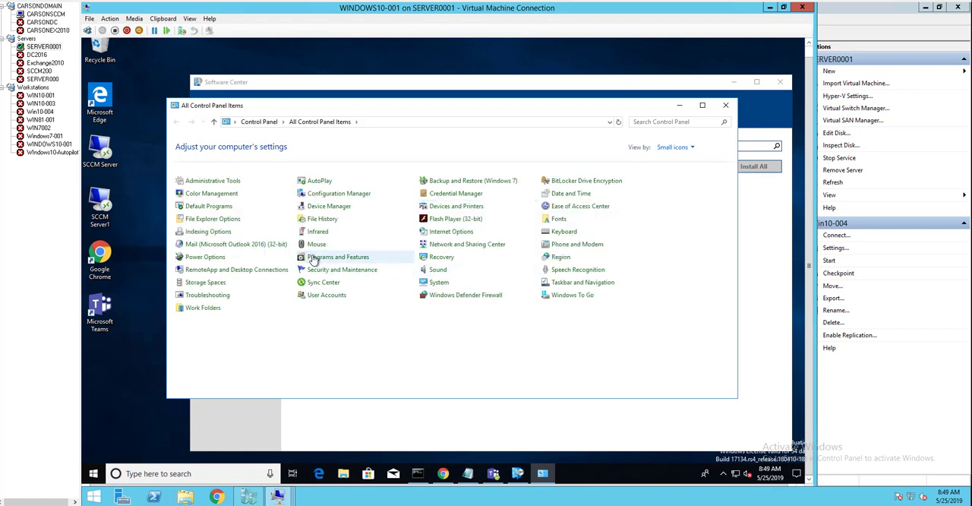
mouse_move(361, 198)
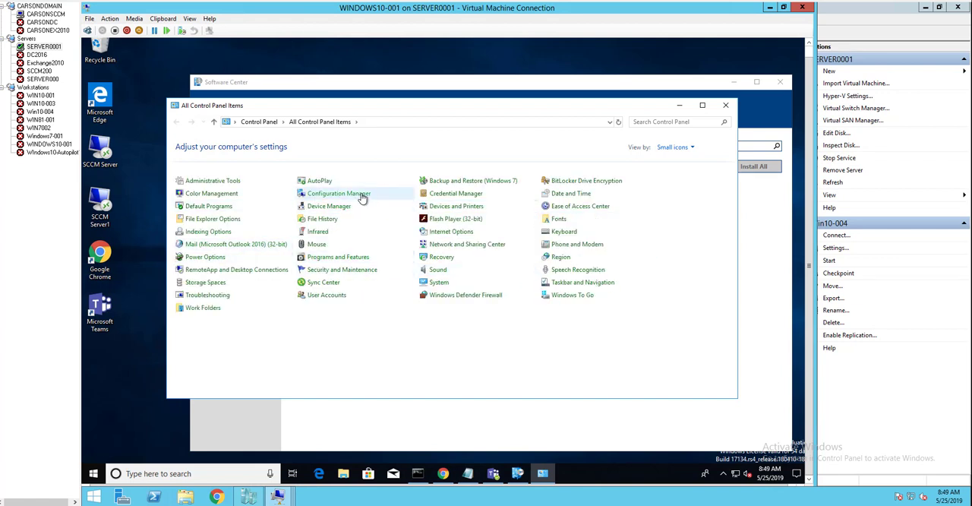
double_click(338, 193)
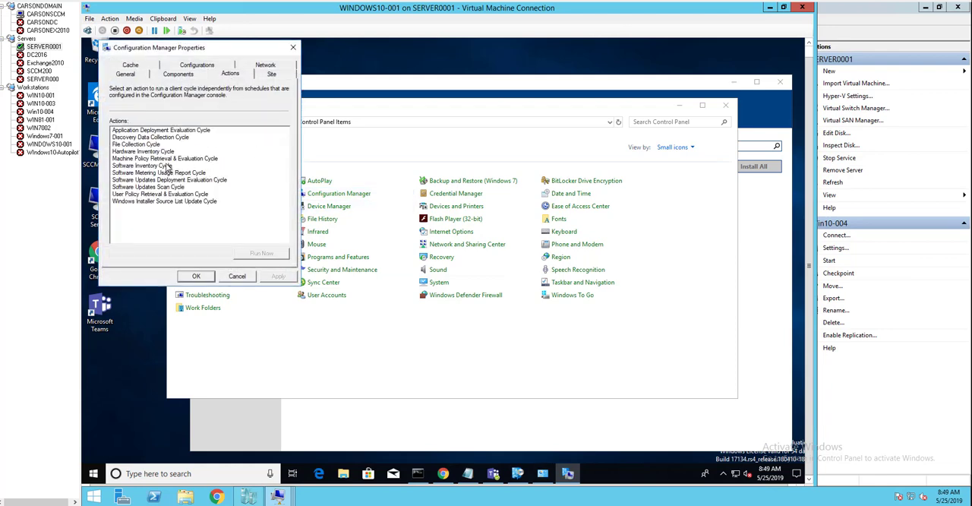
click(165, 157)
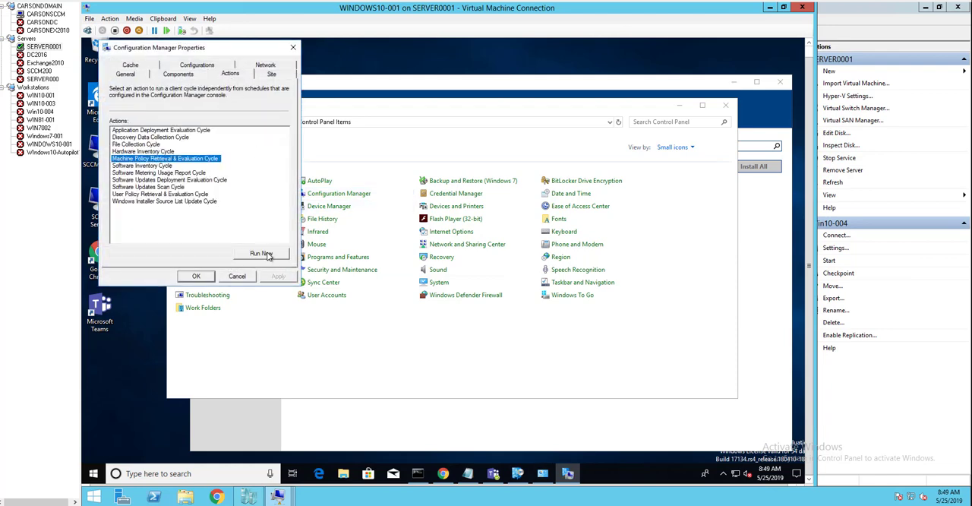
click(262, 252)
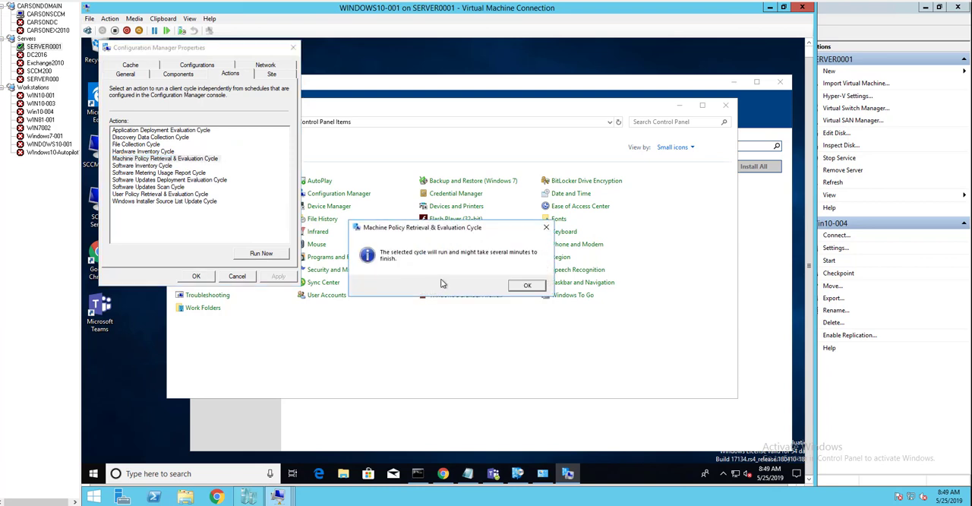
click(527, 285)
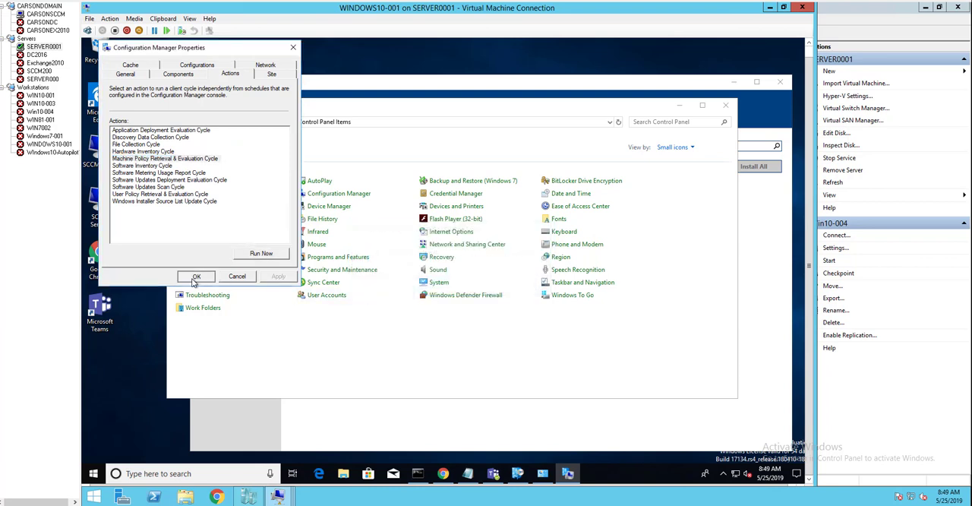
click(195, 275)
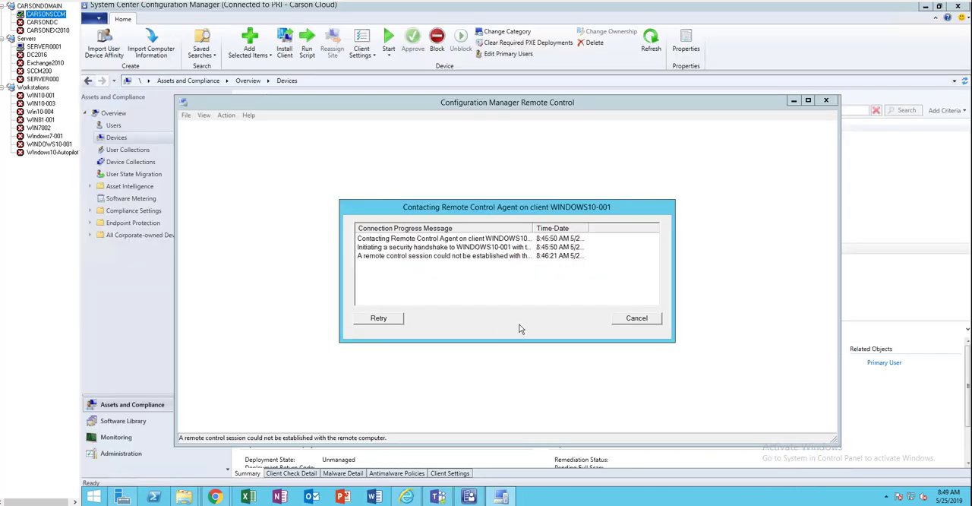
mouse_move(385, 323)
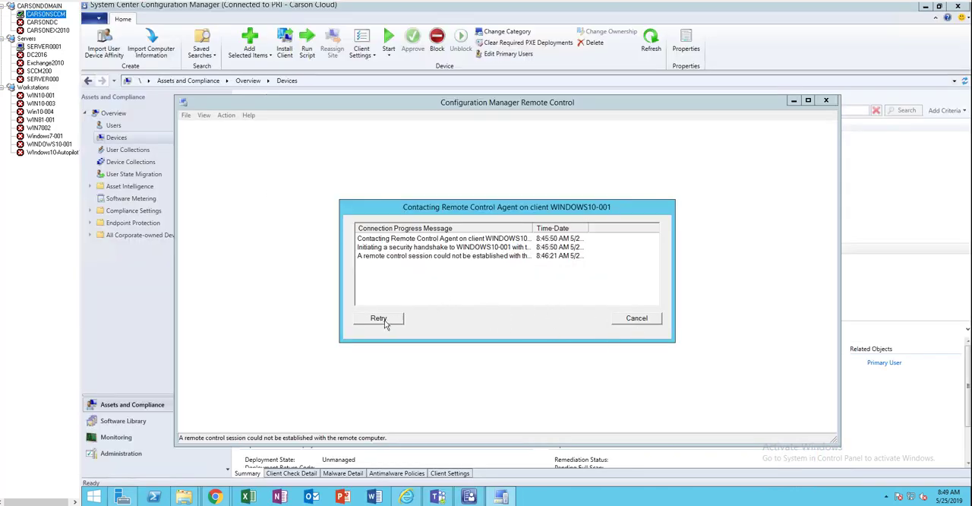
- Retry the WINDOWS10-001 connection, acknowledge the failure, and cancel Remote Control
click(378, 317)
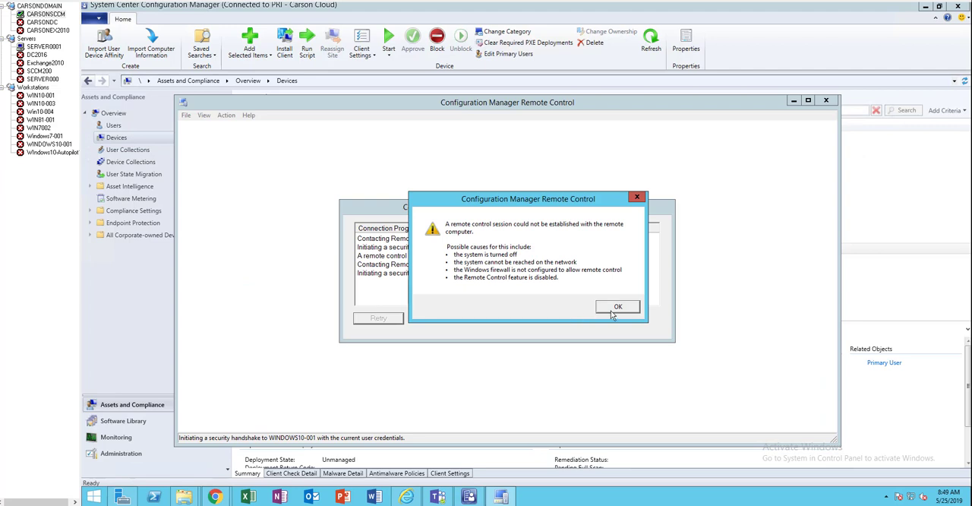
click(618, 306)
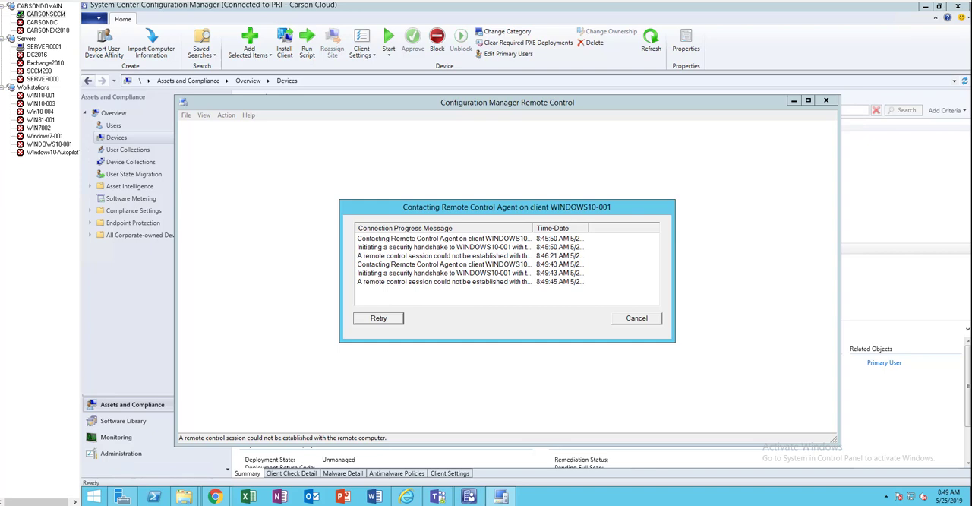
click(635, 317)
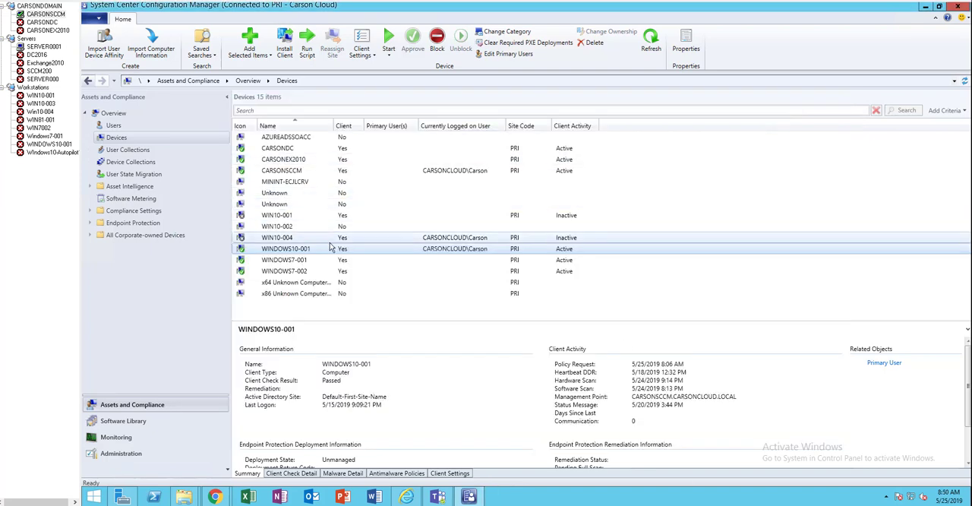
- Start a Remote Control session to WINDOWS10-001 from its Devices context menu
right_click(285, 249)
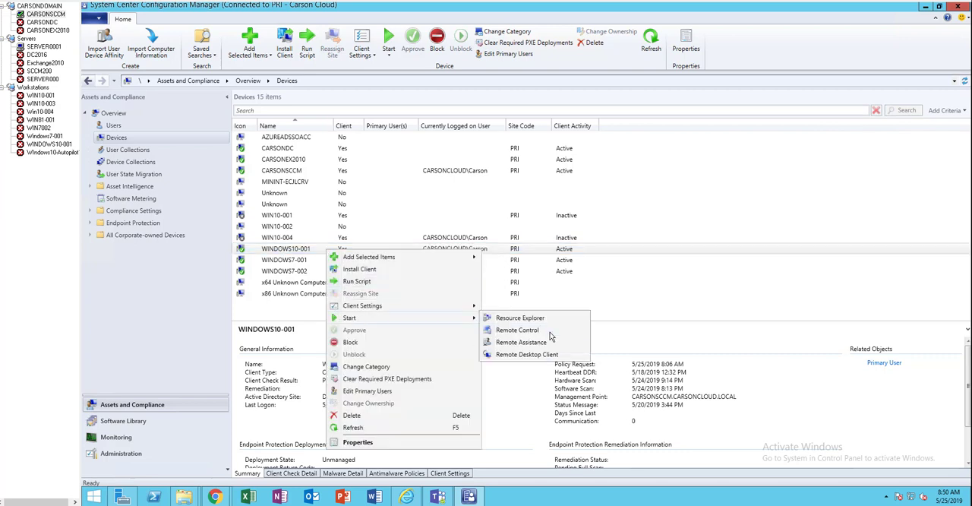
mouse_move(520, 341)
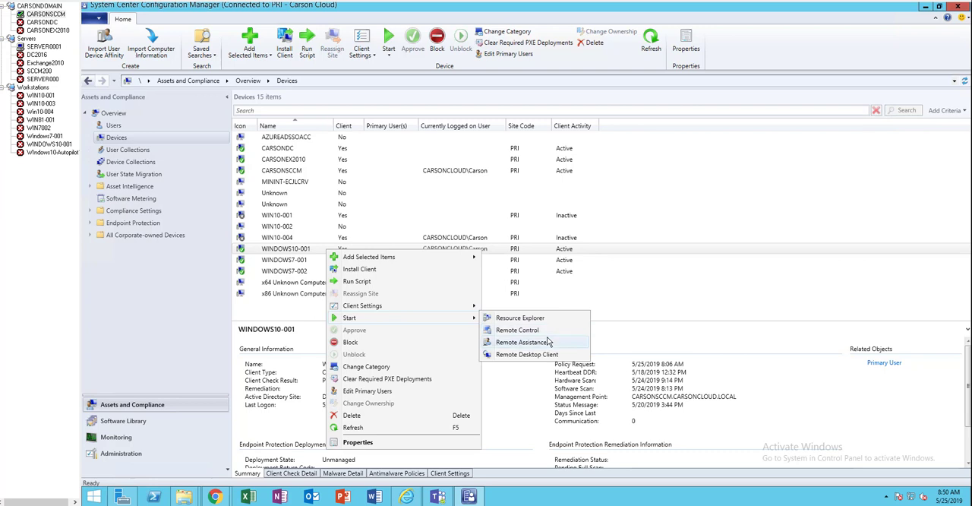
click(517, 329)
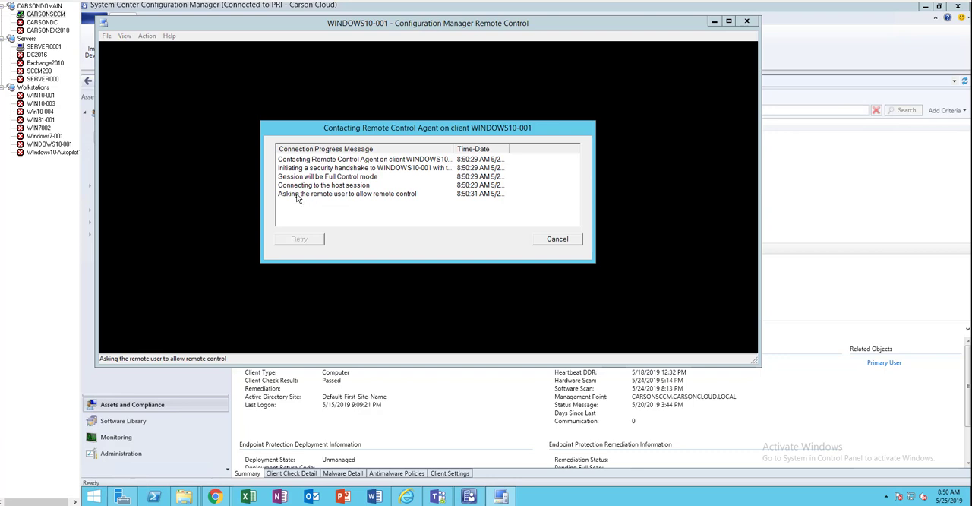
mouse_move(335, 204)
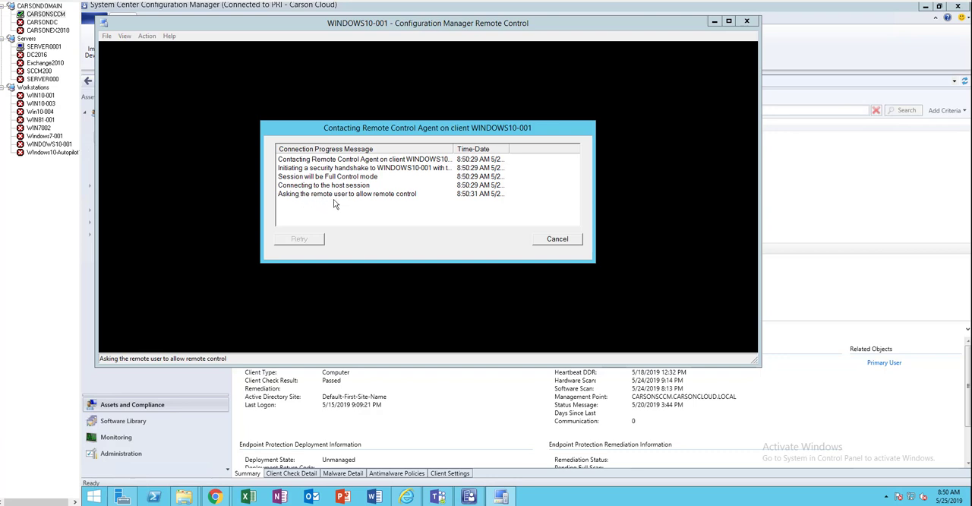
mouse_move(367, 206)
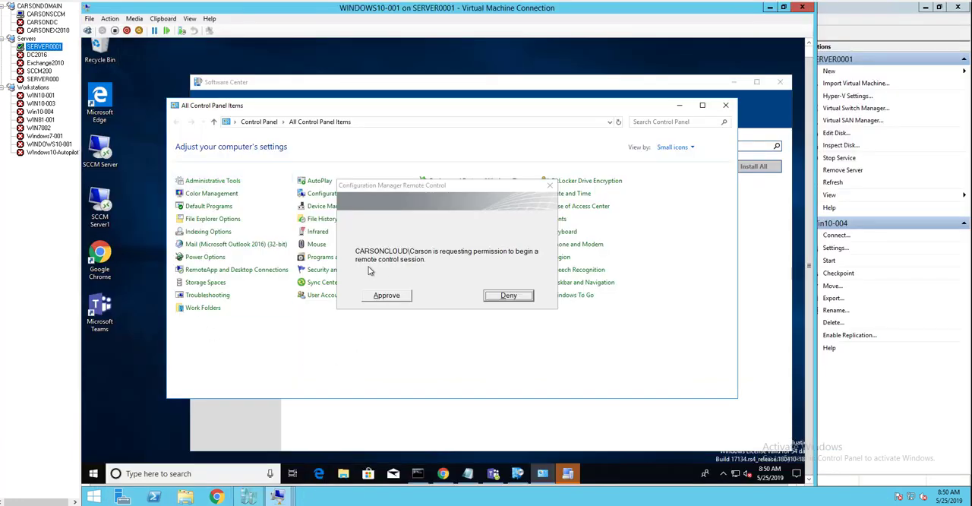
mouse_move(452, 263)
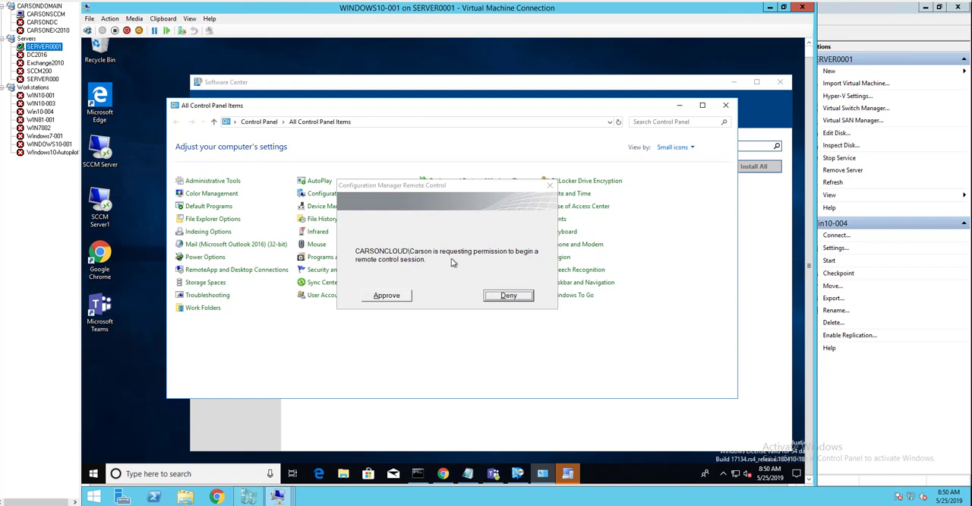
mouse_move(531, 264)
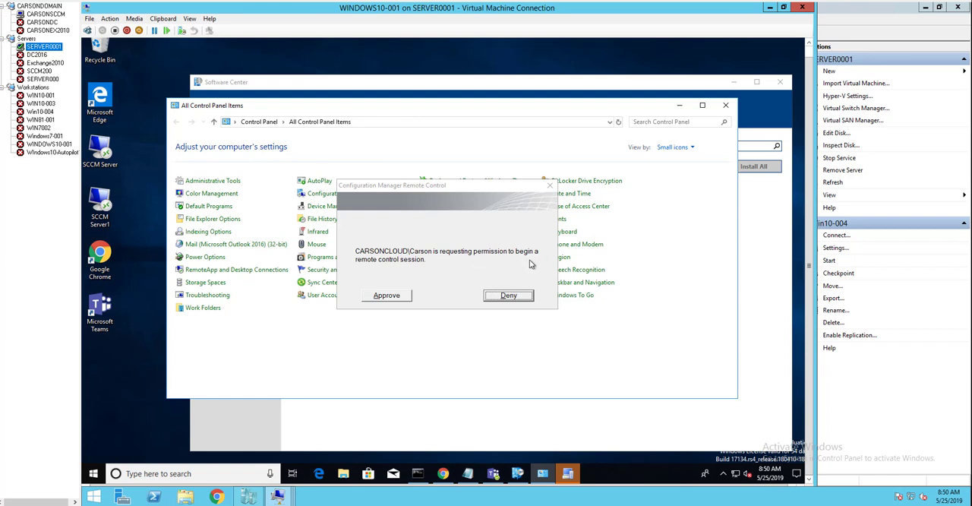
mouse_move(473, 299)
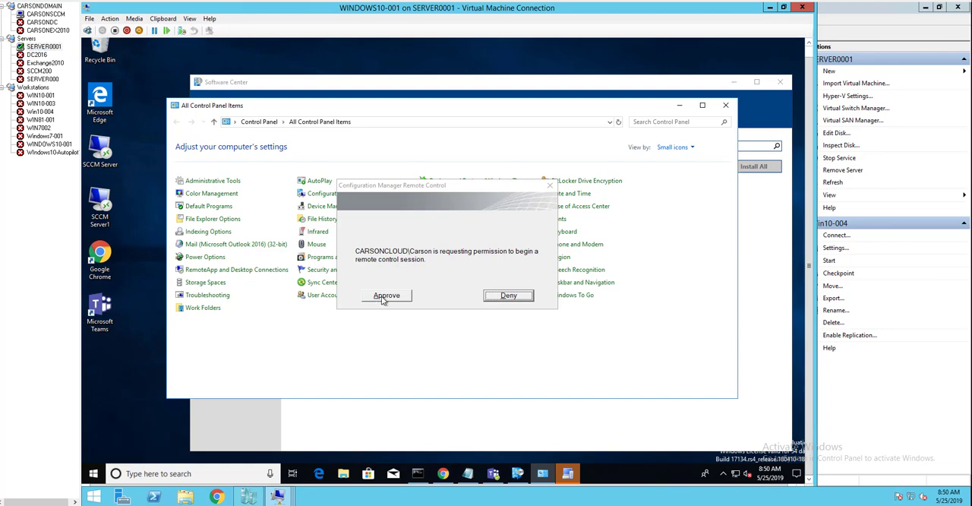
- Approve the Configuration Manager Remote Control permission prompt on WINDOWS10-001
click(387, 295)
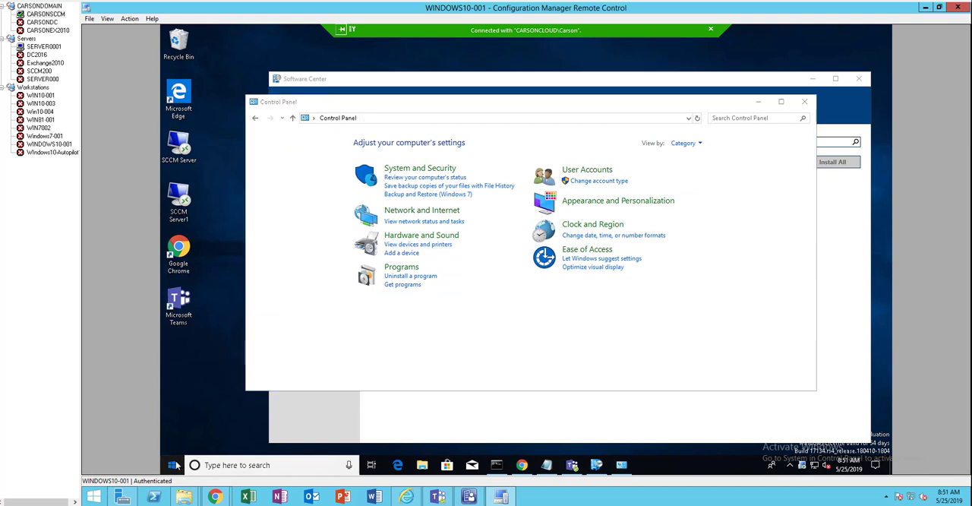
mouse_move(175, 445)
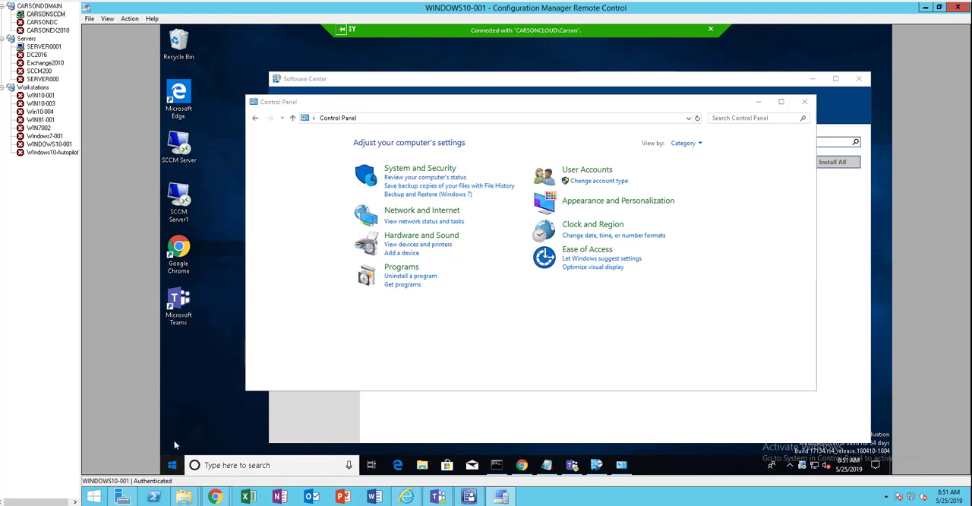
- Run \\carsondc\c$ from the remote Start menu to open the share in File Explorer
click(171, 464)
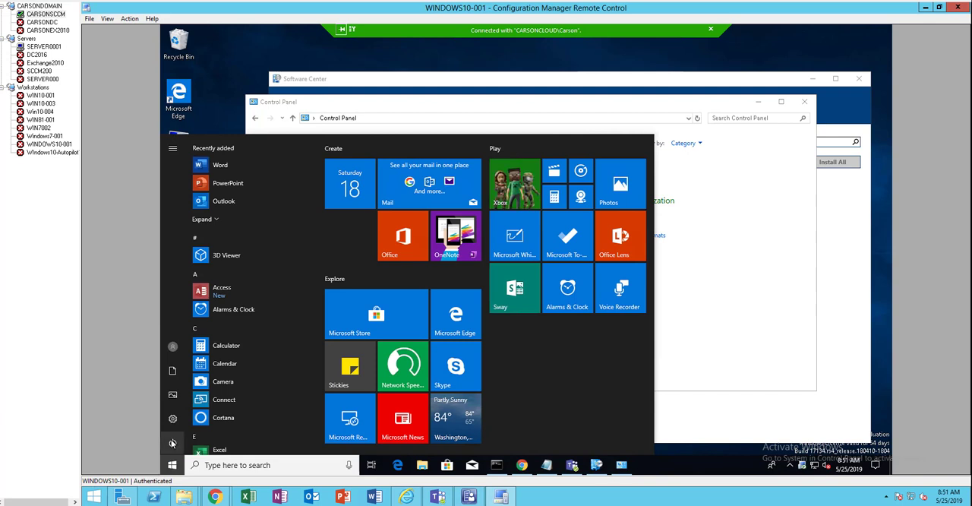
right_click(172, 464)
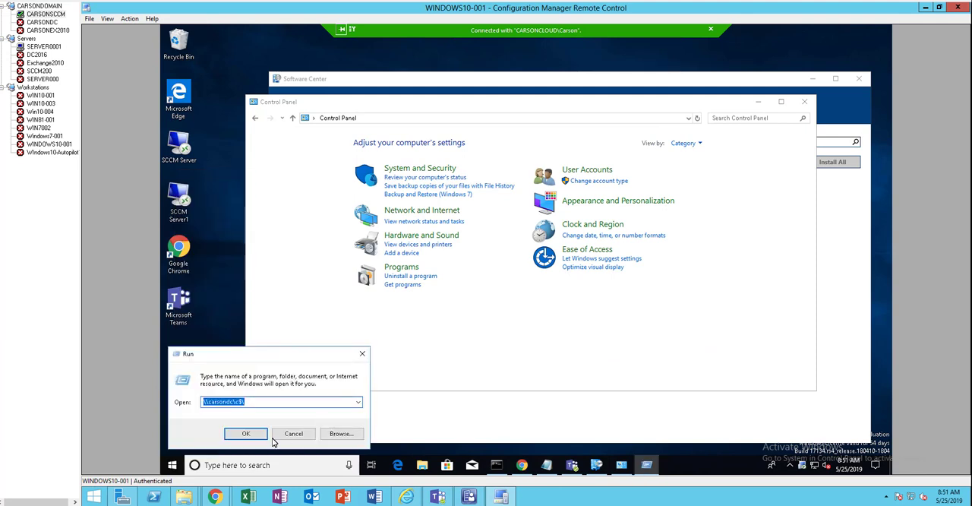
click(246, 433)
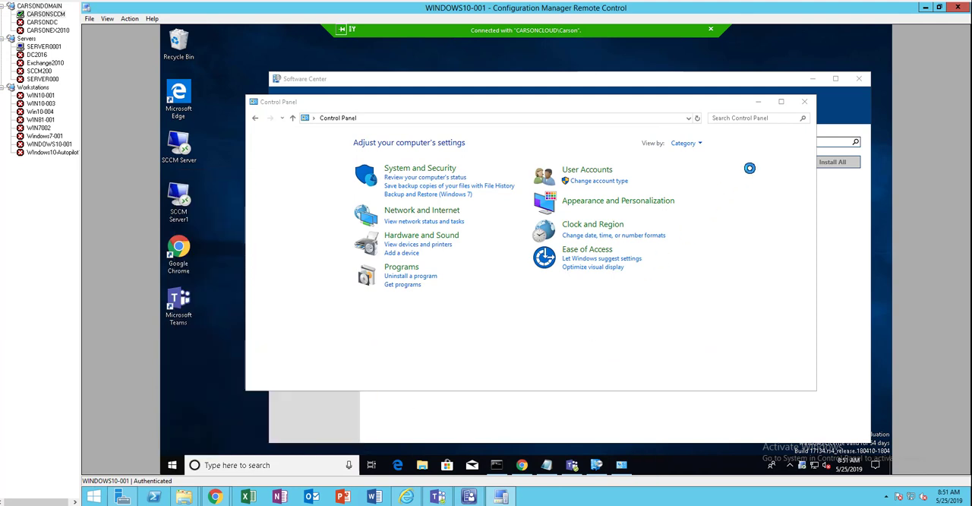
click(421, 465)
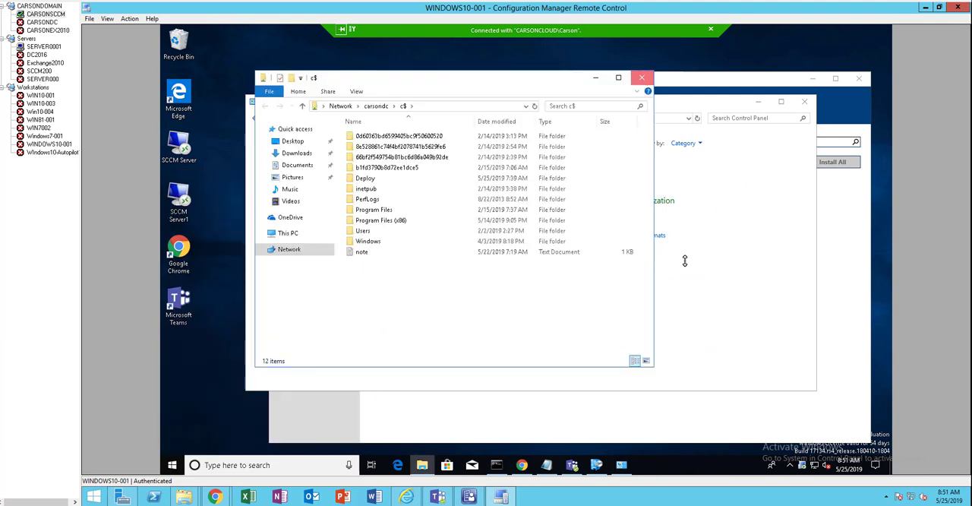